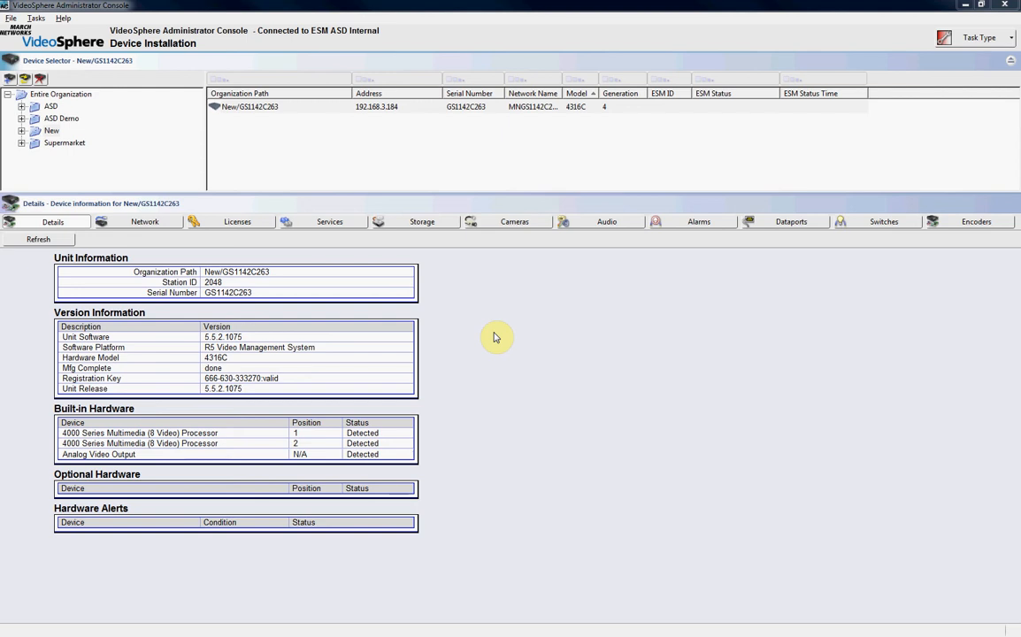
mouse_move(555, 371)
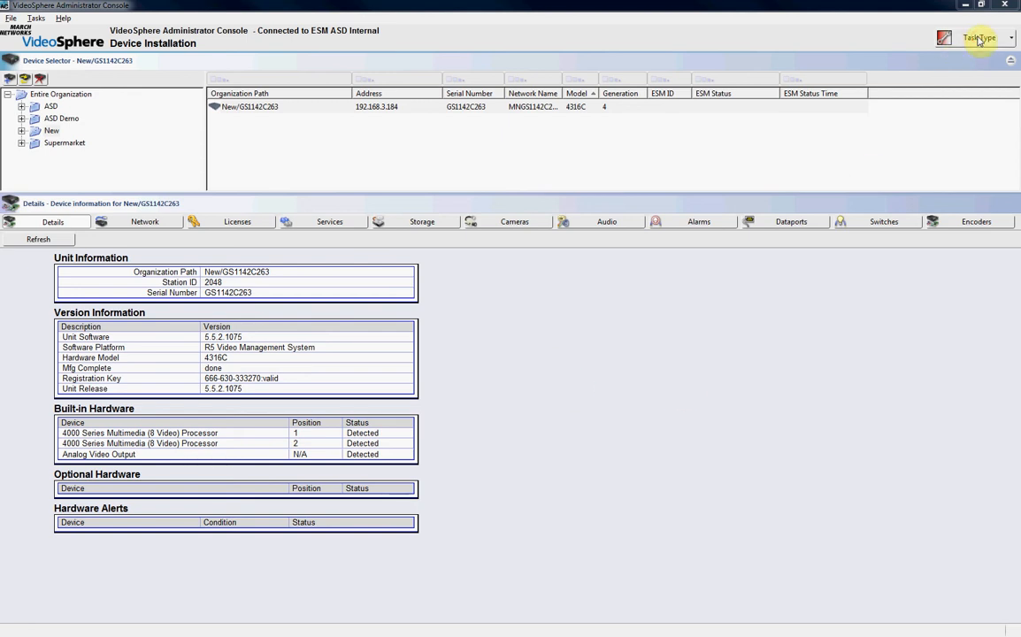
- Show the device's Network settings and choose a connection from the Connection list
click(979, 38)
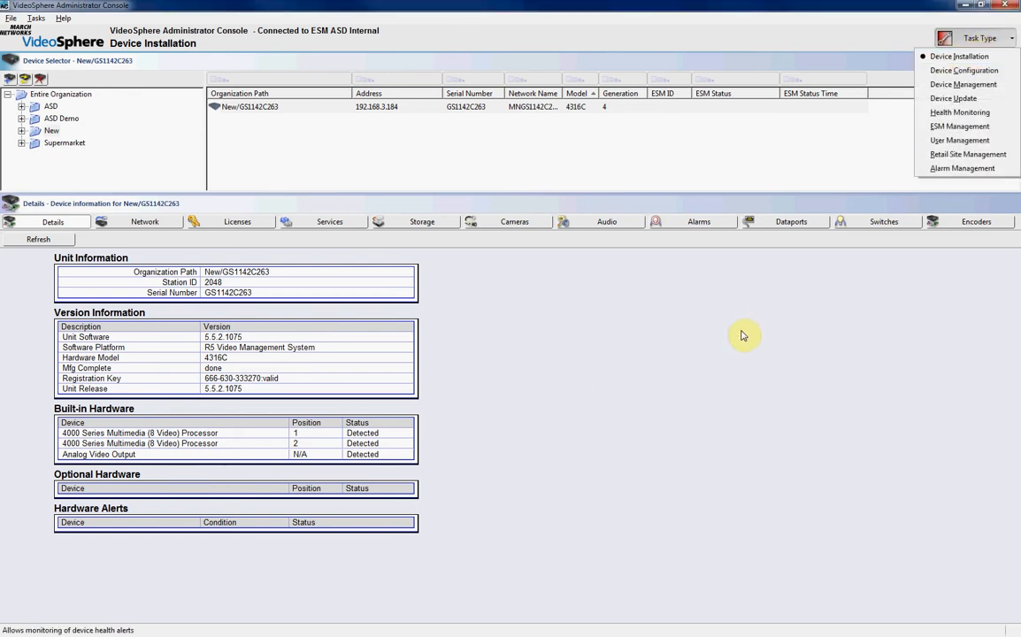
click(254, 106)
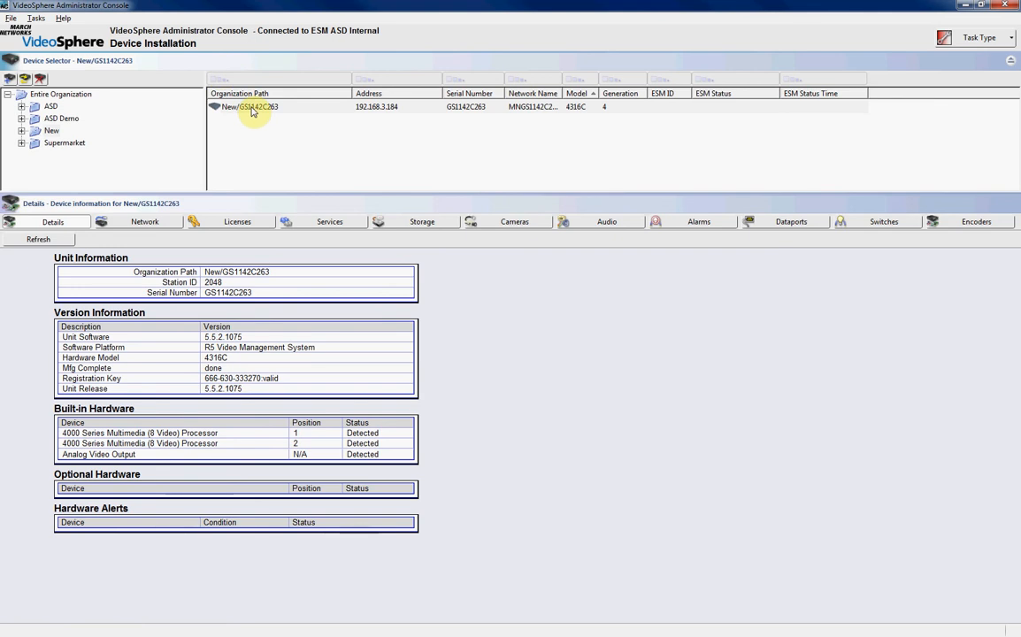
mouse_move(234, 120)
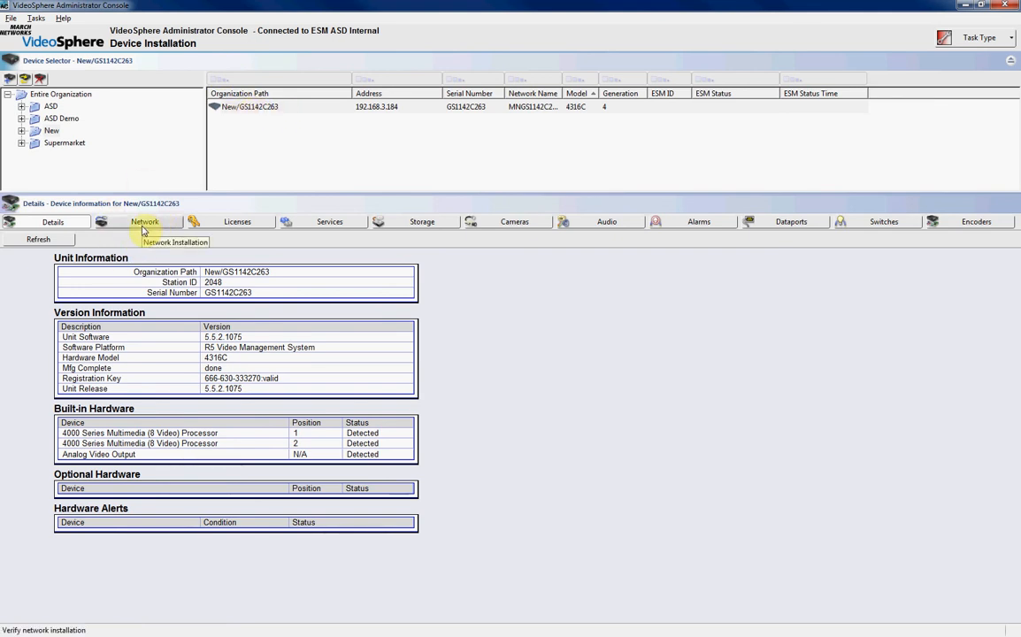
mouse_move(517, 298)
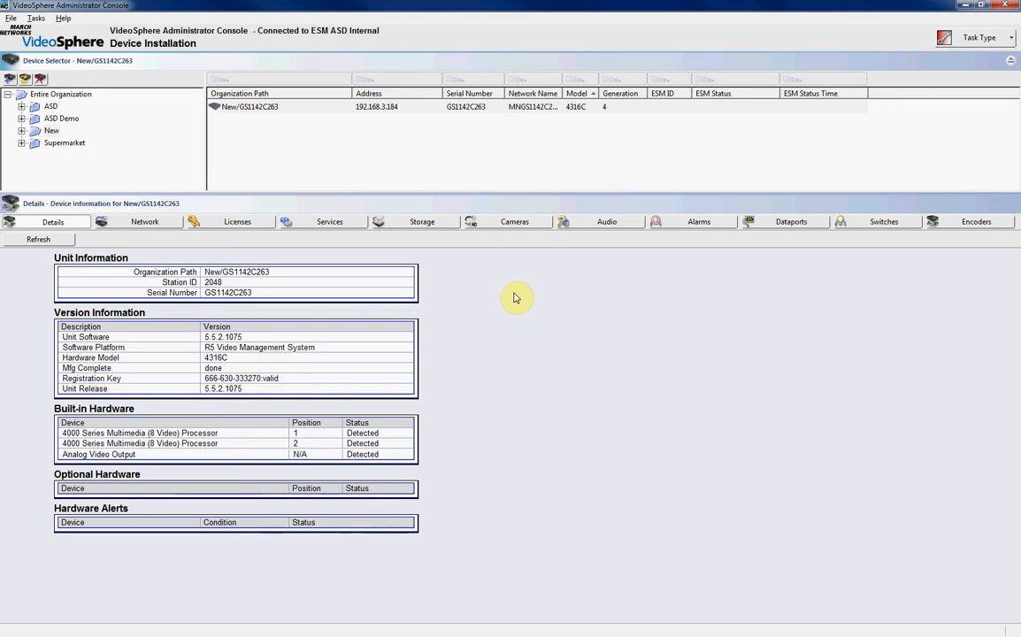
mouse_move(491, 275)
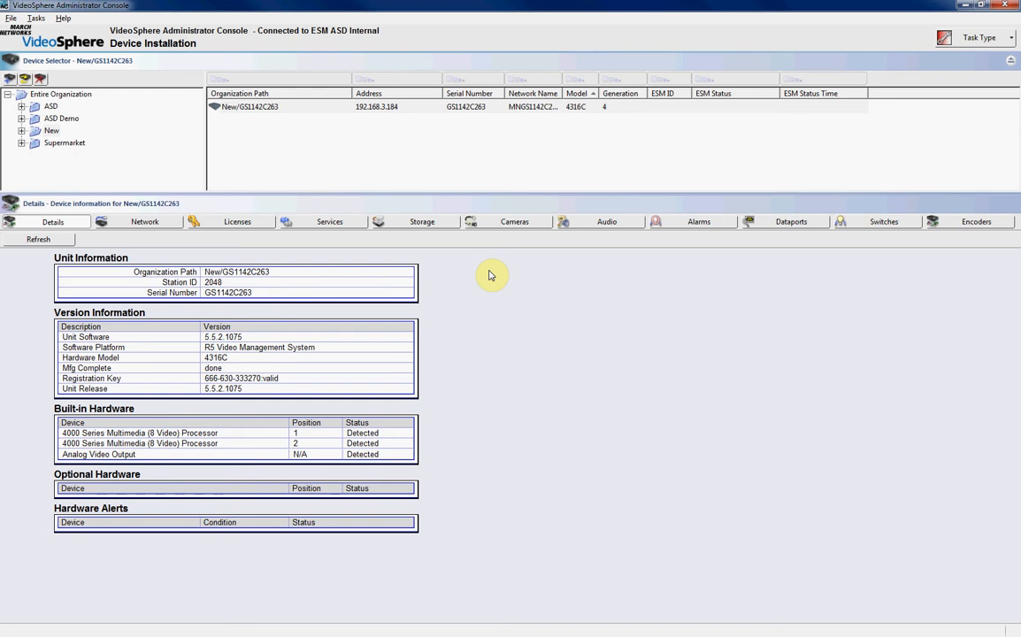
mouse_move(447, 358)
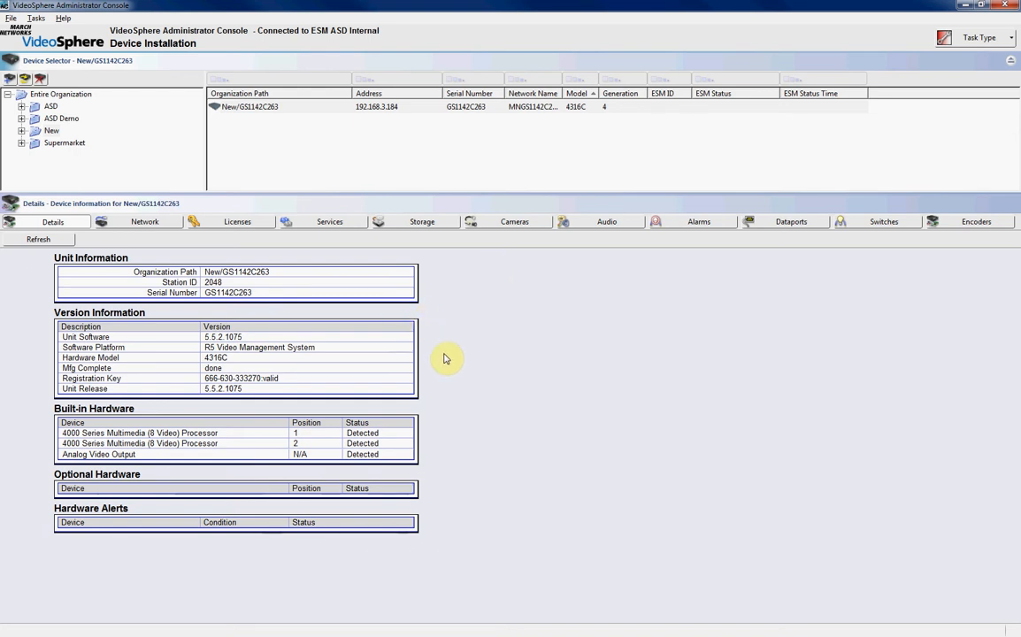
mouse_move(463, 372)
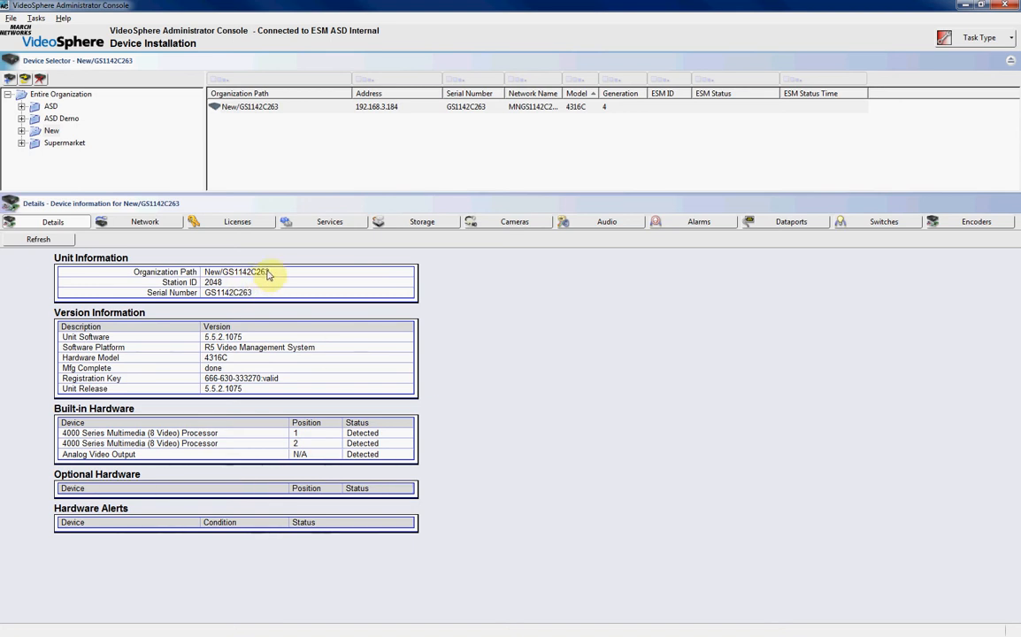
click(144, 222)
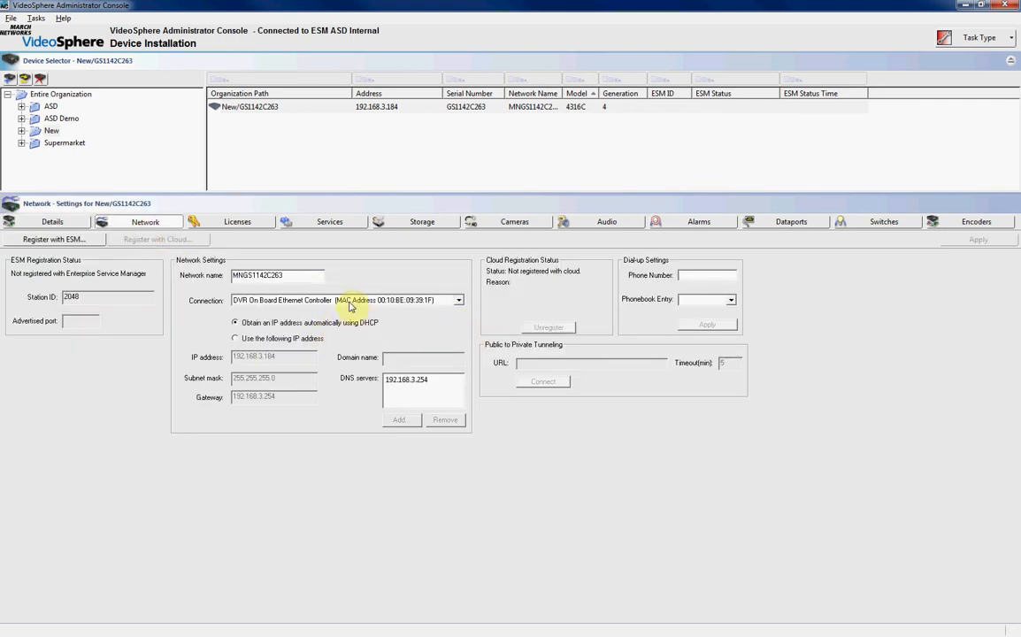
click(459, 300)
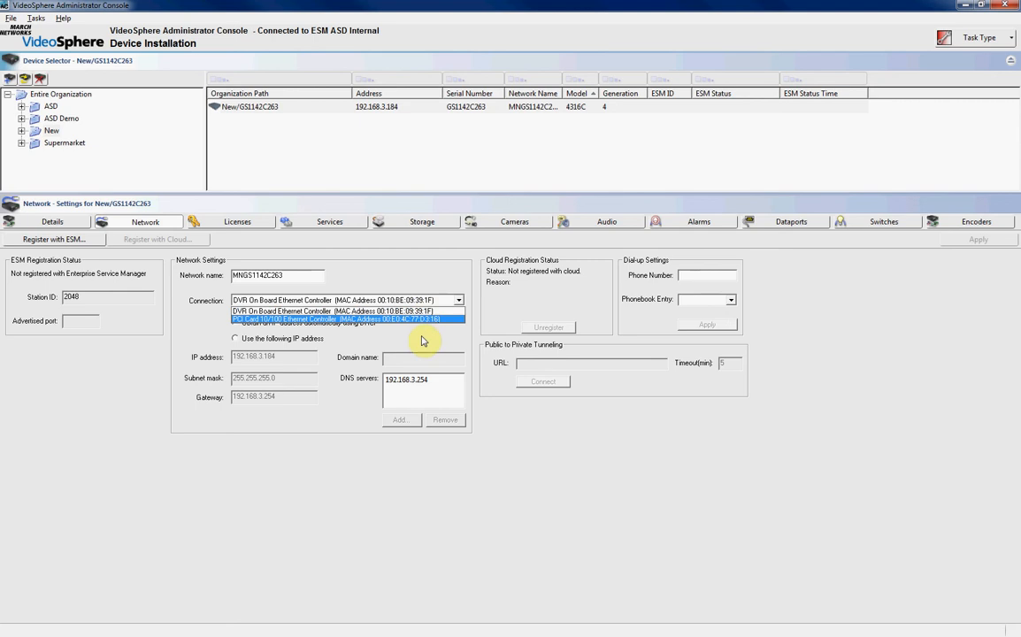
click(336, 300)
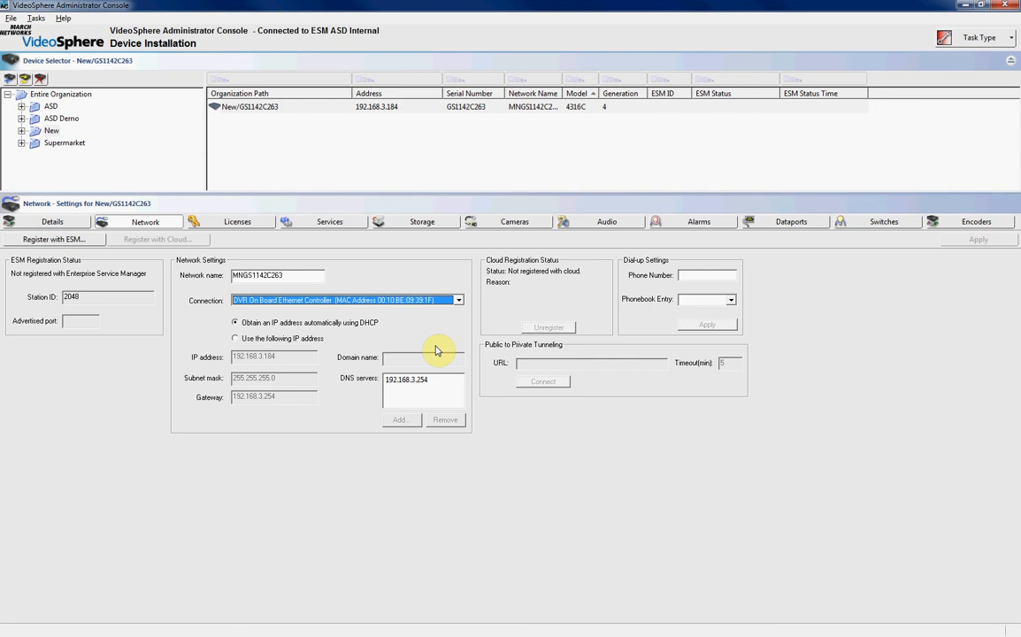
mouse_move(382, 341)
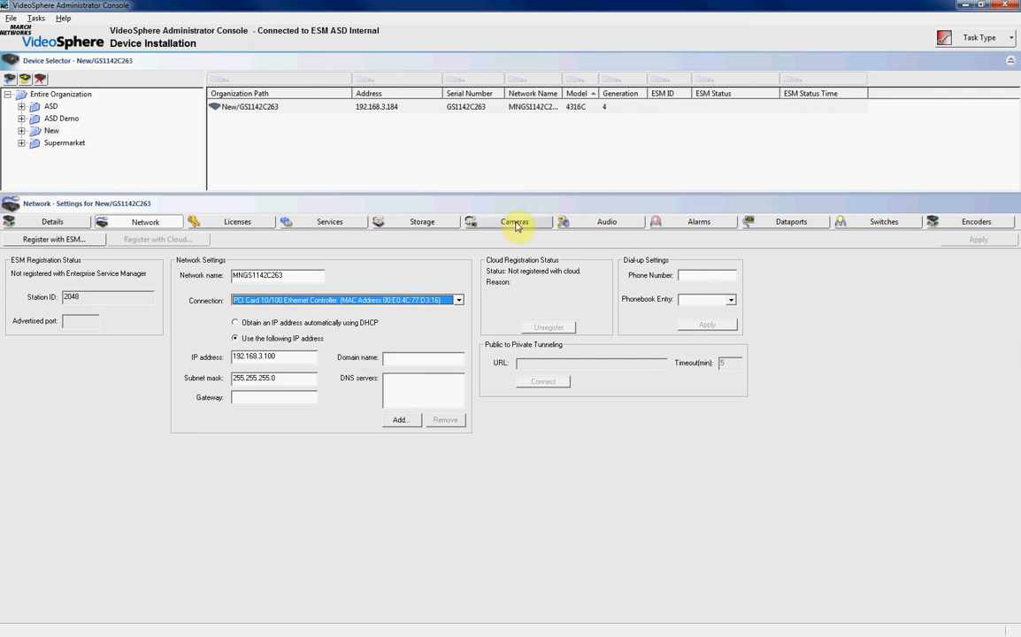
- Show the device's camera list with analog Cameras 1–4 OK and IP cameras unused
click(514, 221)
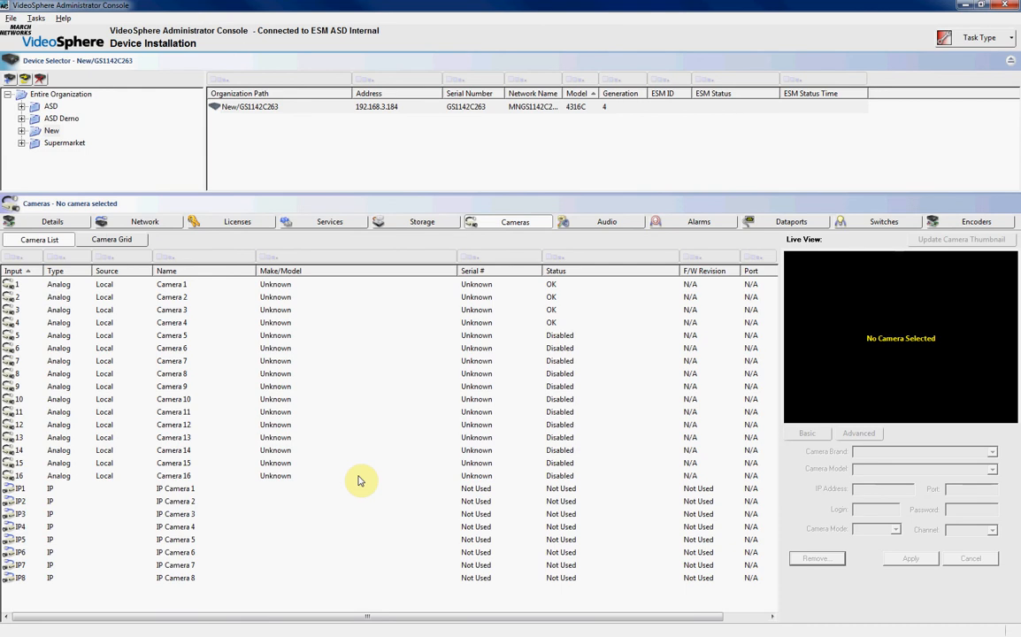
mouse_move(133, 493)
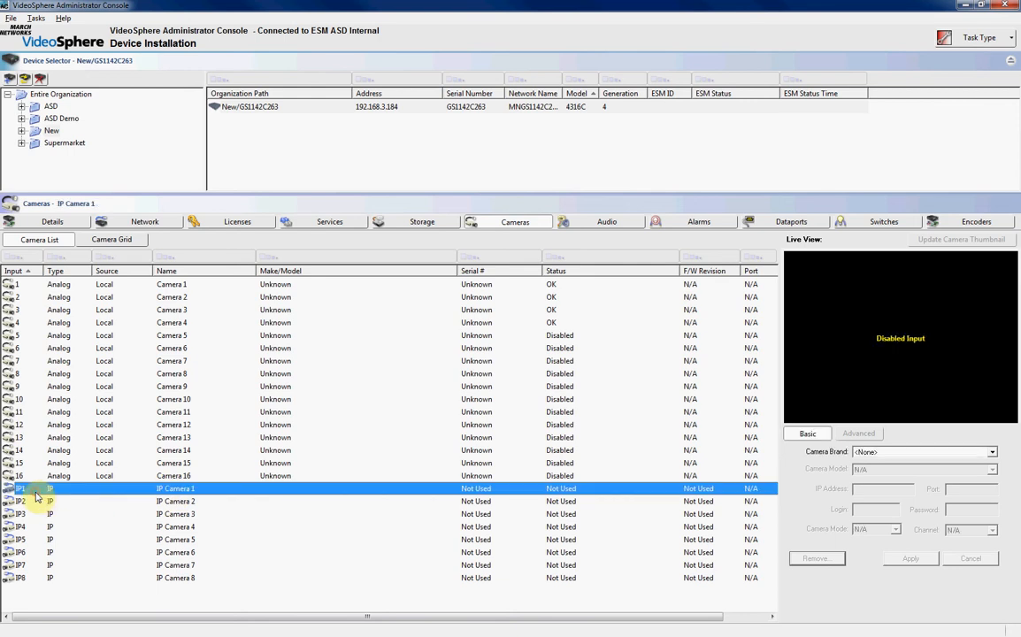
mouse_move(60, 503)
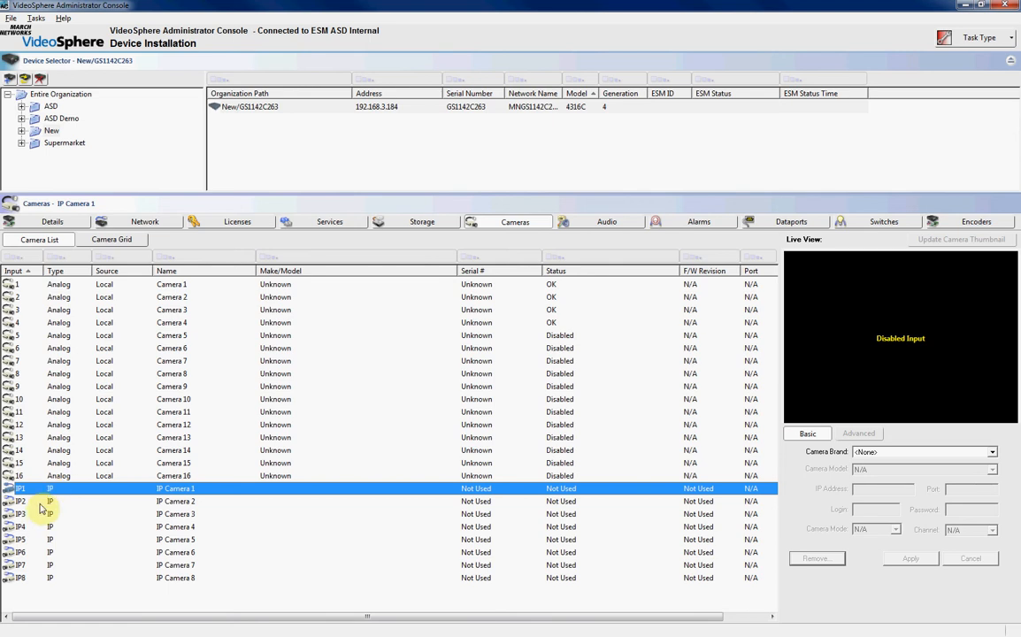
mouse_move(219, 525)
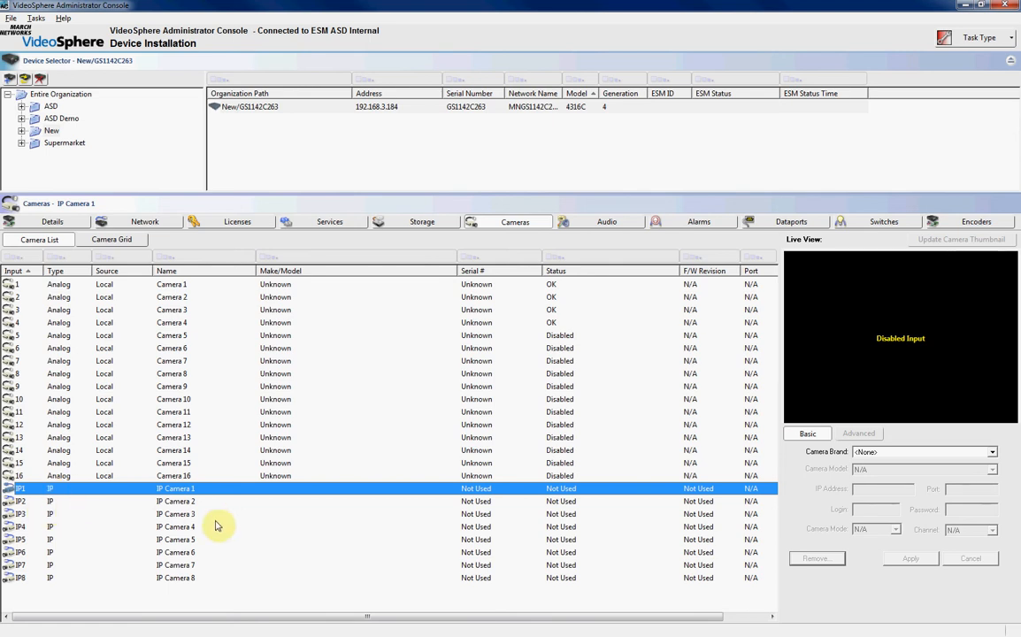
mouse_move(217, 488)
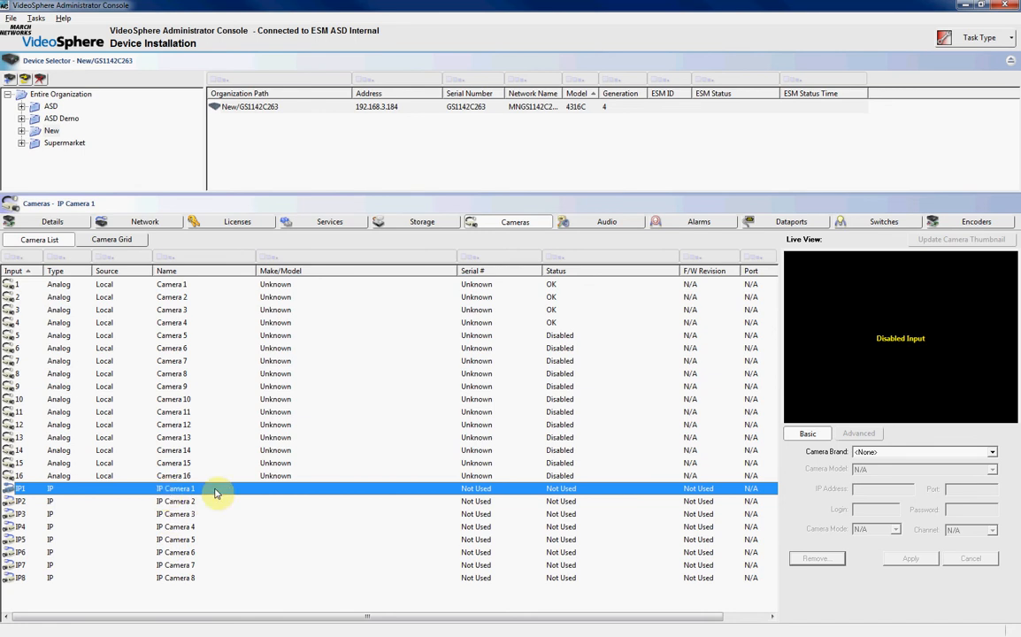
- Add IP Camera 1 as a March Networks MegaPX 1080p at 192.168.3.65, login admin
click(992, 452)
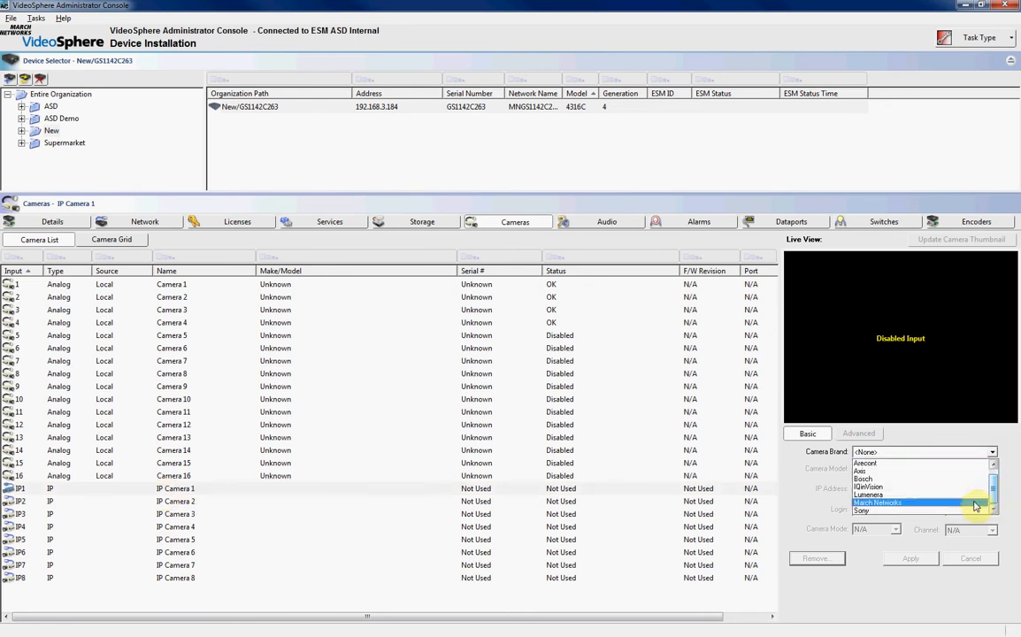
click(879, 502)
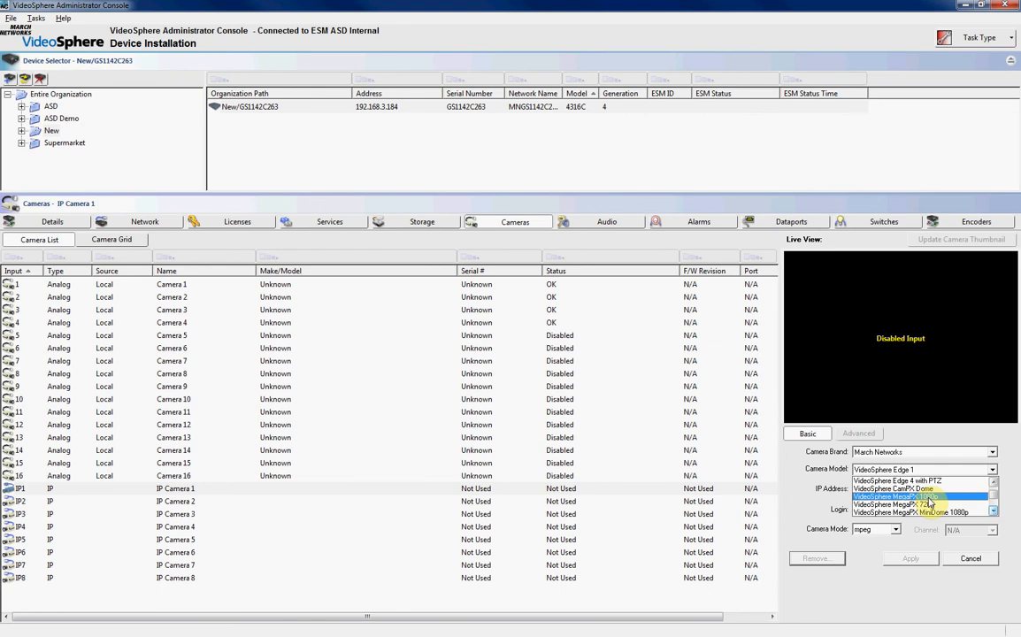
click(896, 494)
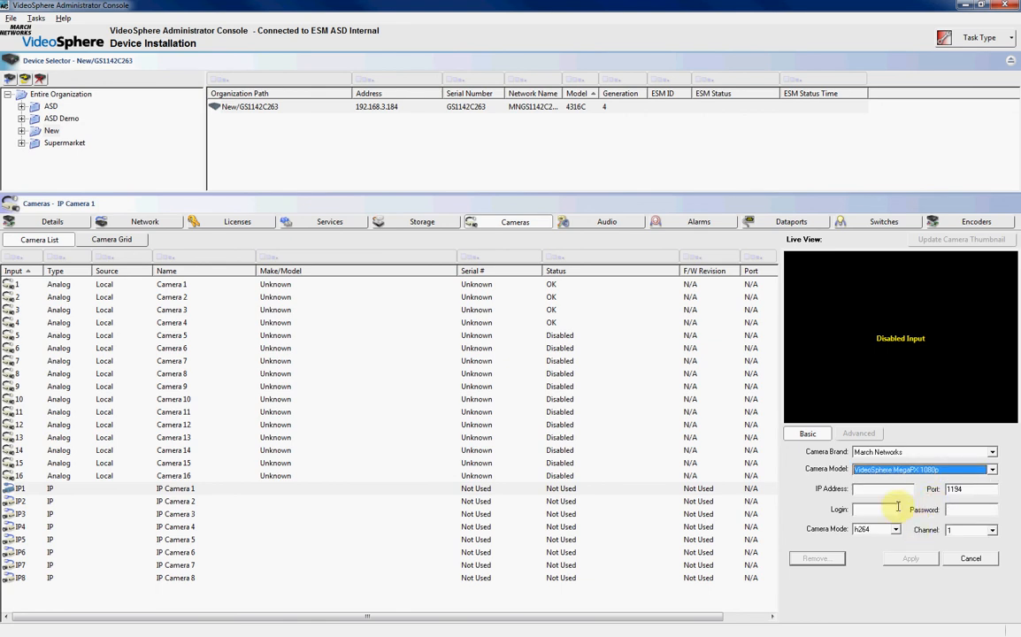
text(1)
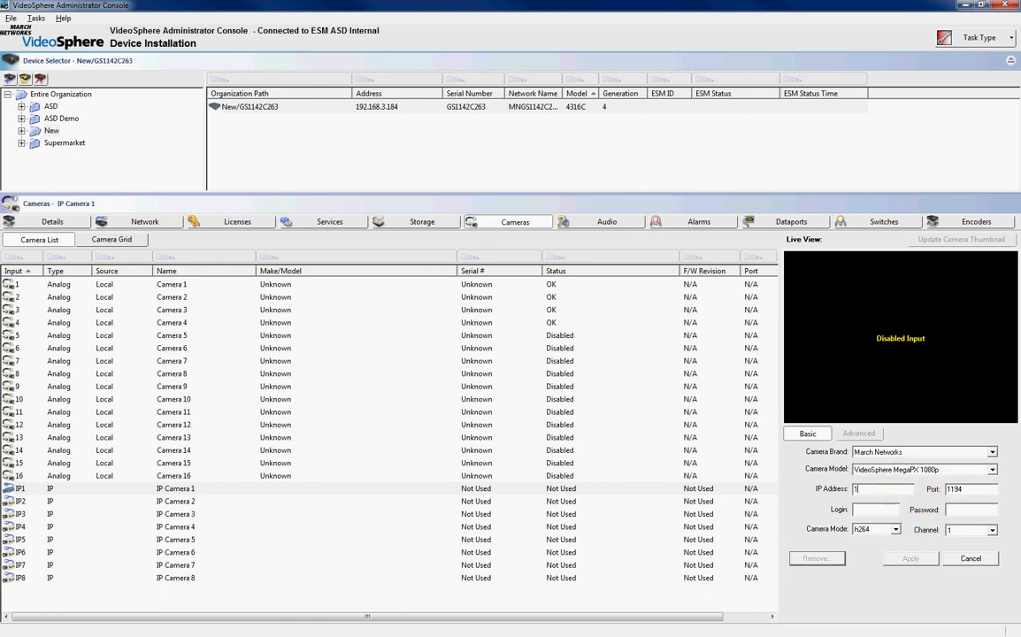
text(192.168.3.65)
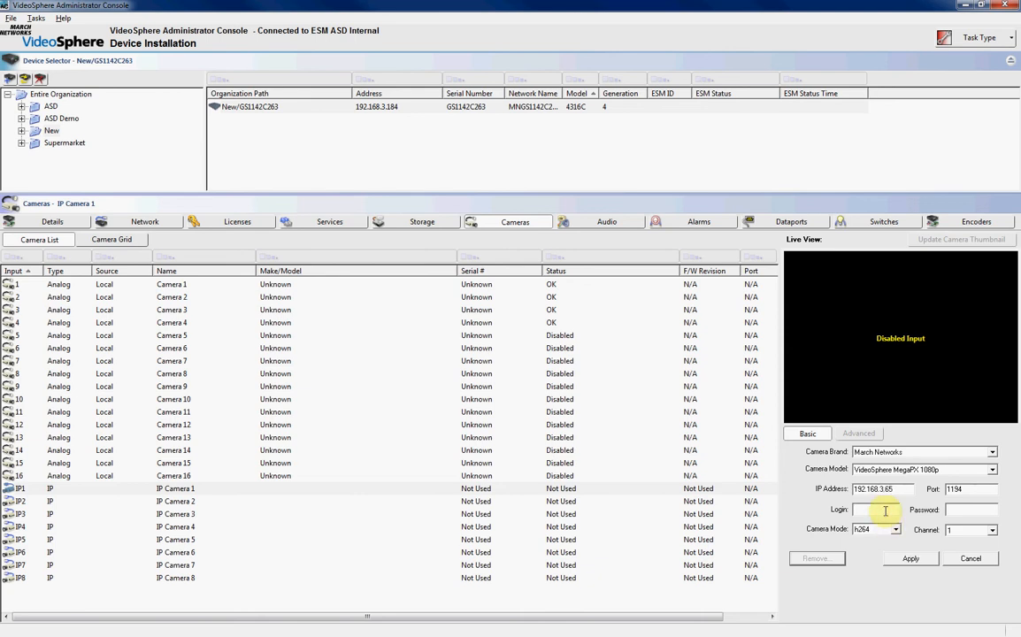
text(admin)
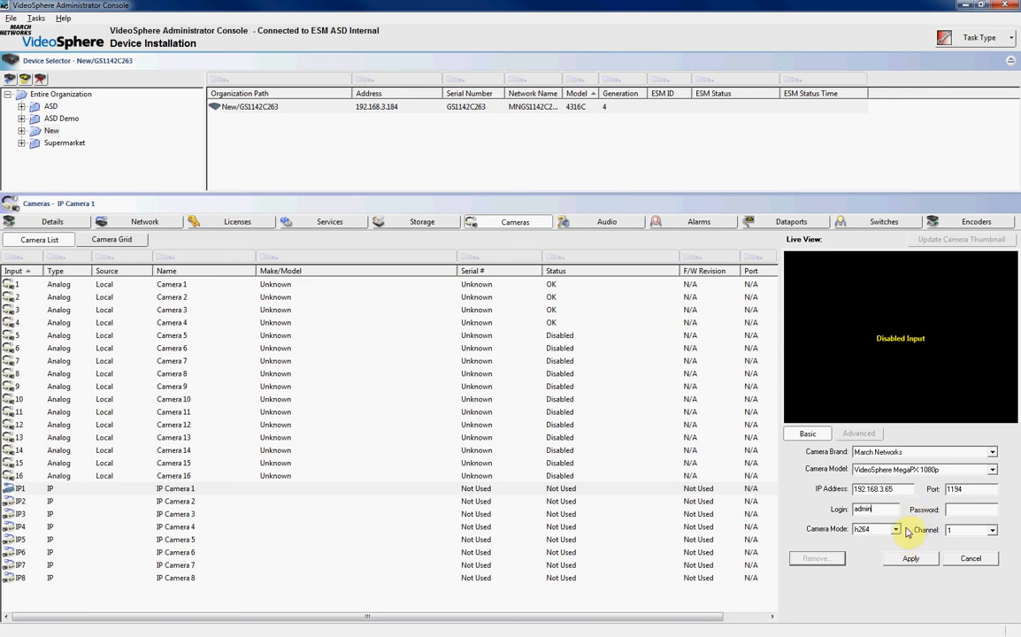
click(910, 559)
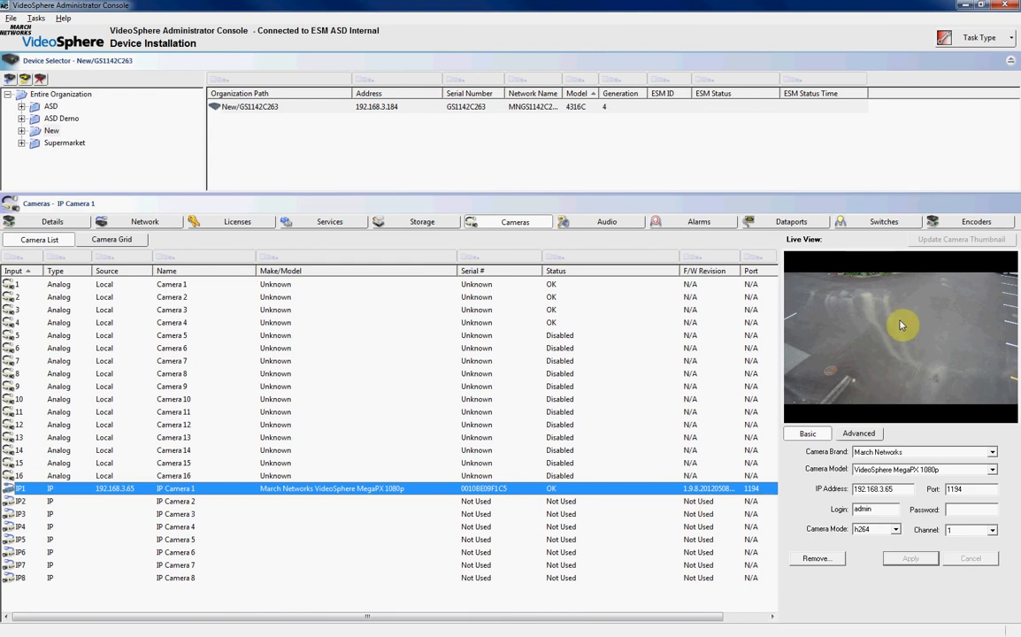
mouse_move(854, 338)
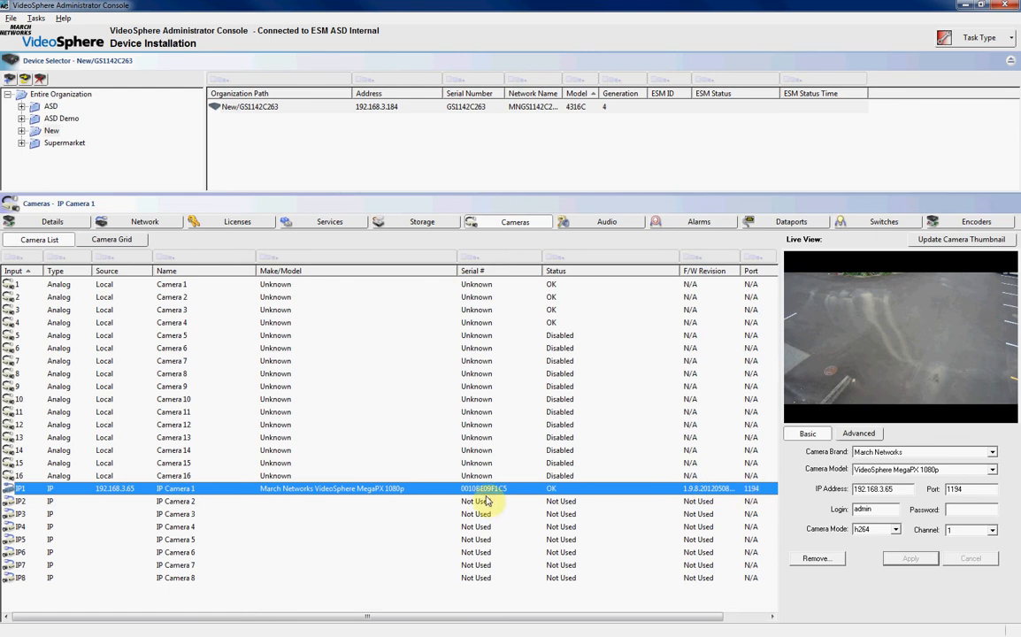
mouse_move(78, 496)
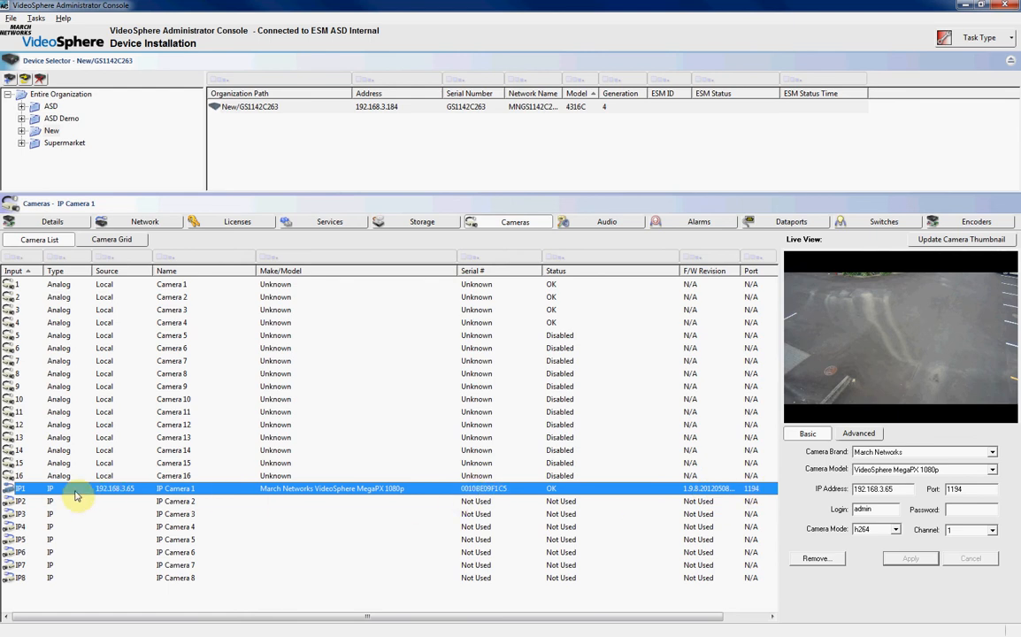
- Check IP Camera 1's Advanced details: status OK and data rates around 793 Kbps
click(858, 433)
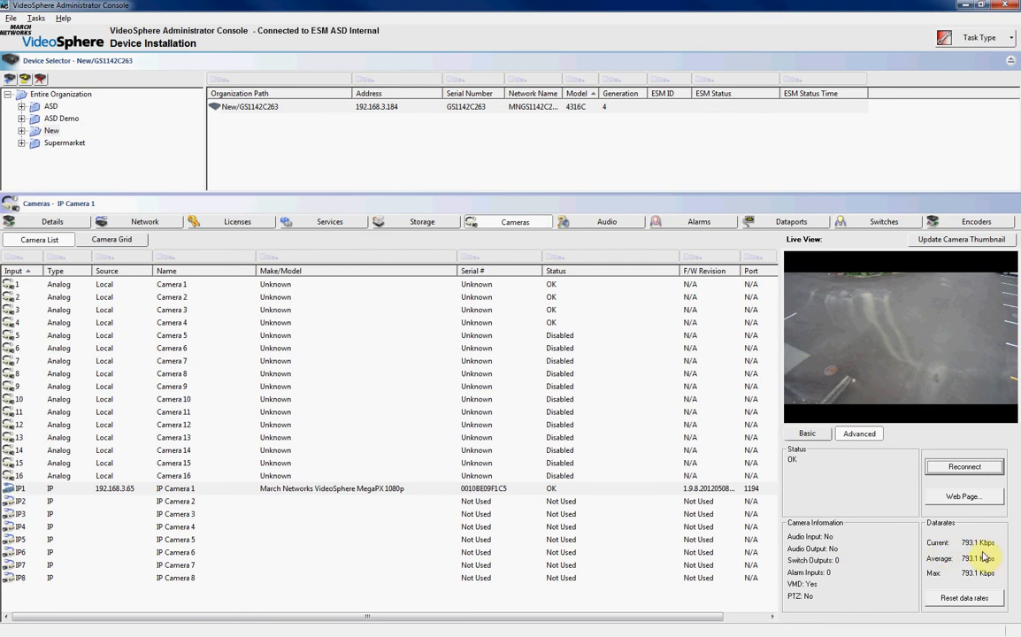
mouse_move(986, 556)
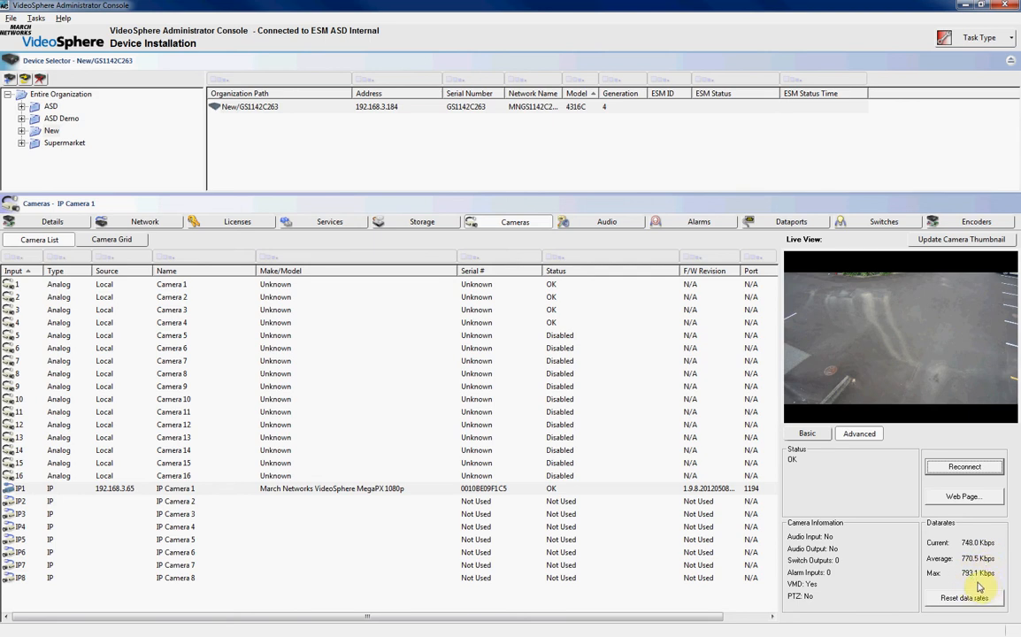
mouse_move(964, 597)
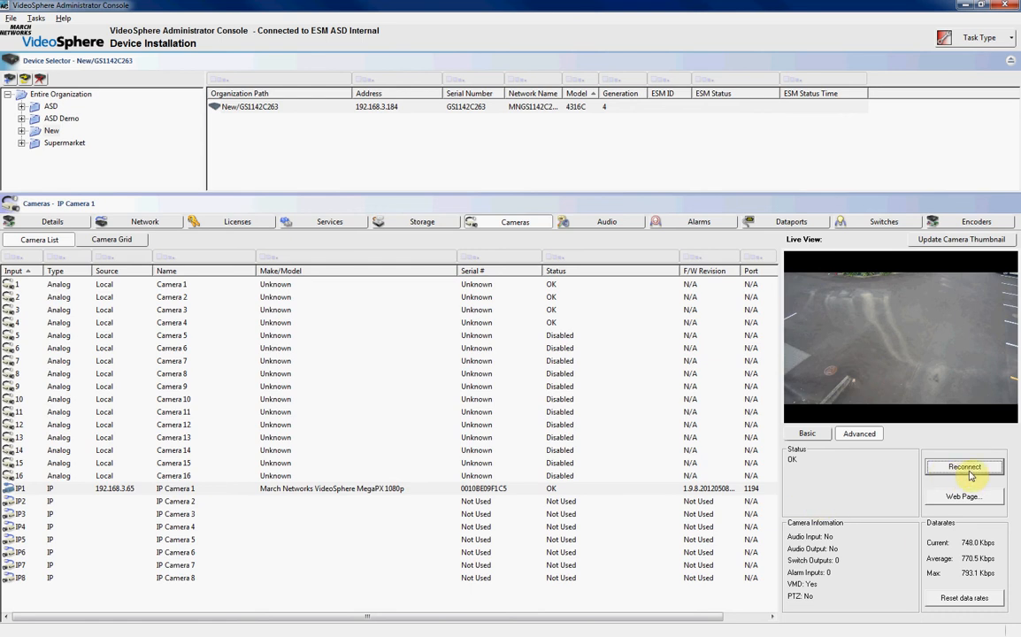
mouse_move(873, 487)
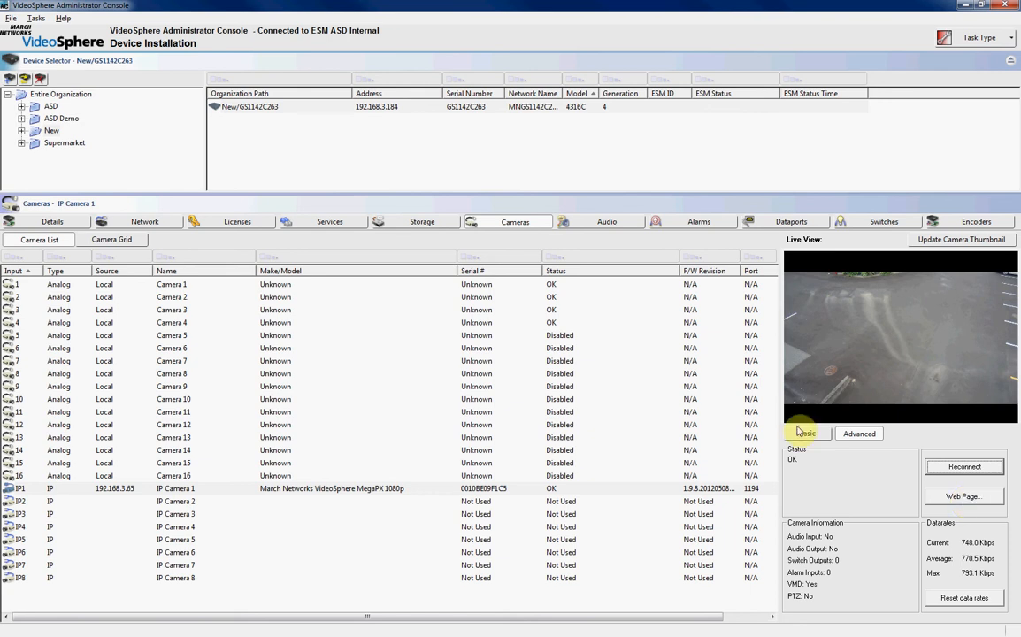
- Return to the camera's Basic settings and switch the task type to Device Configuration
click(807, 433)
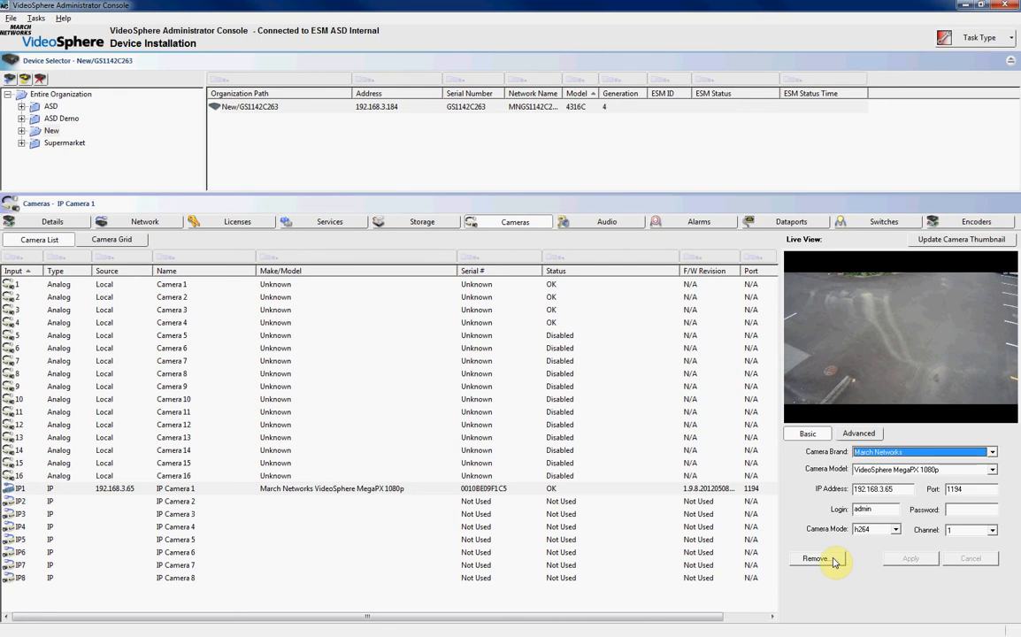
mouse_move(847, 588)
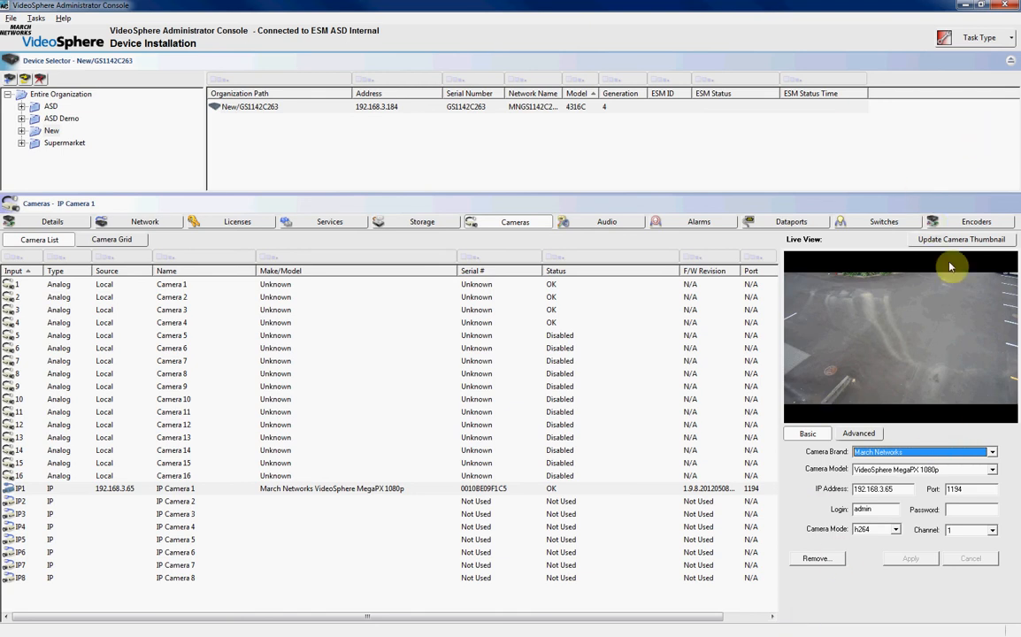
click(980, 38)
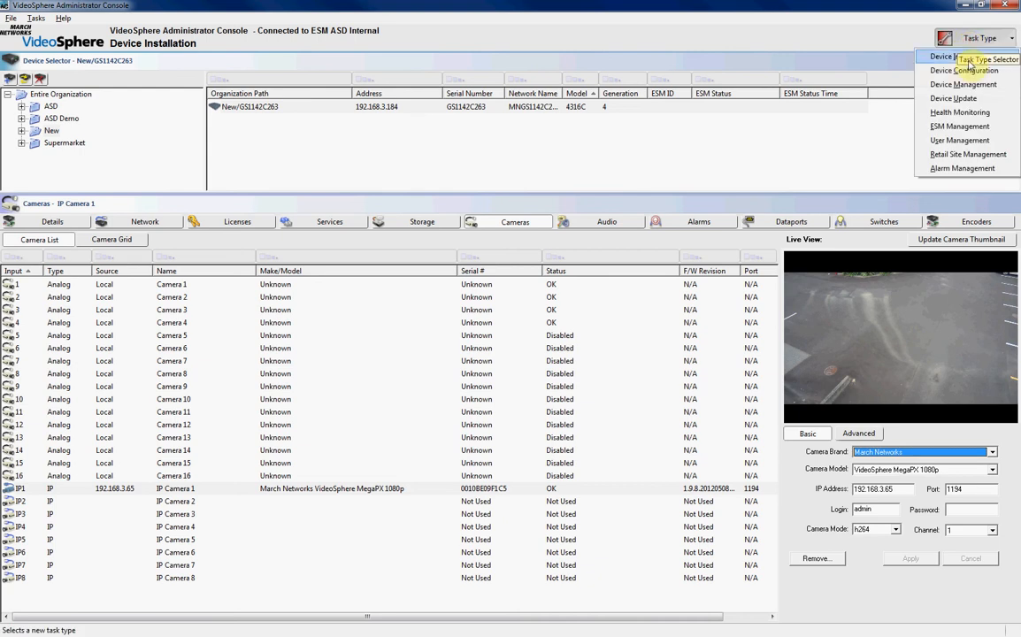
click(965, 70)
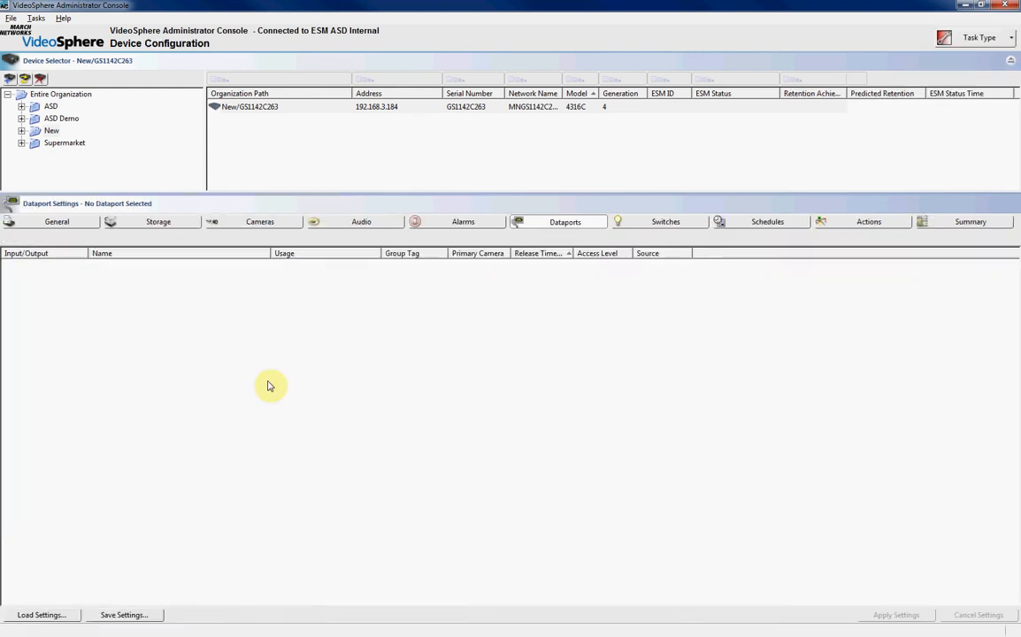
mouse_move(259, 221)
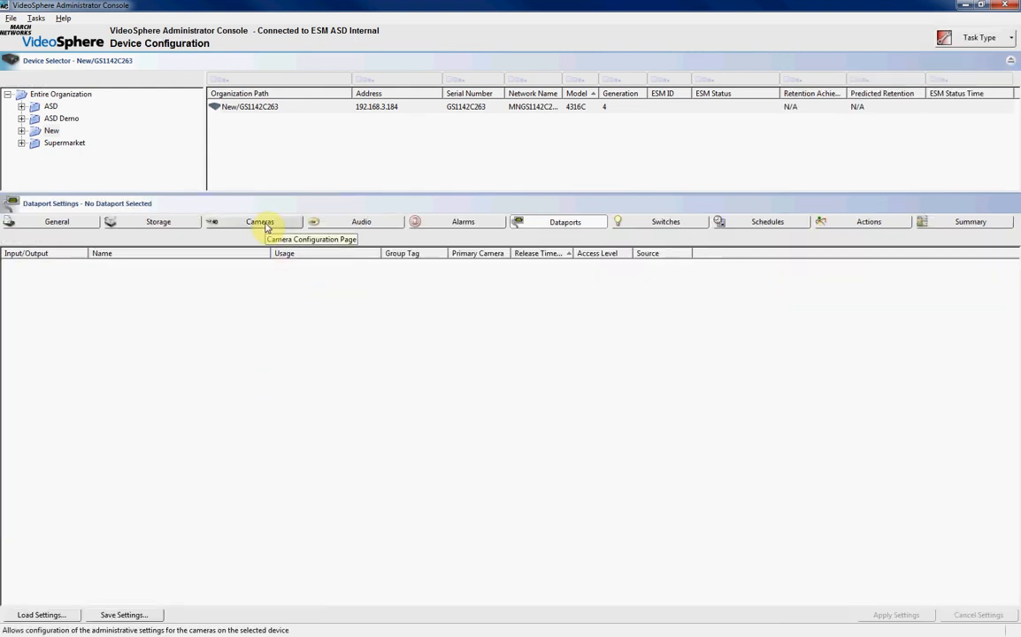
- List the recorder's cameras, select IP Camera 1 at 192.168.3.65, and sort by type
click(260, 221)
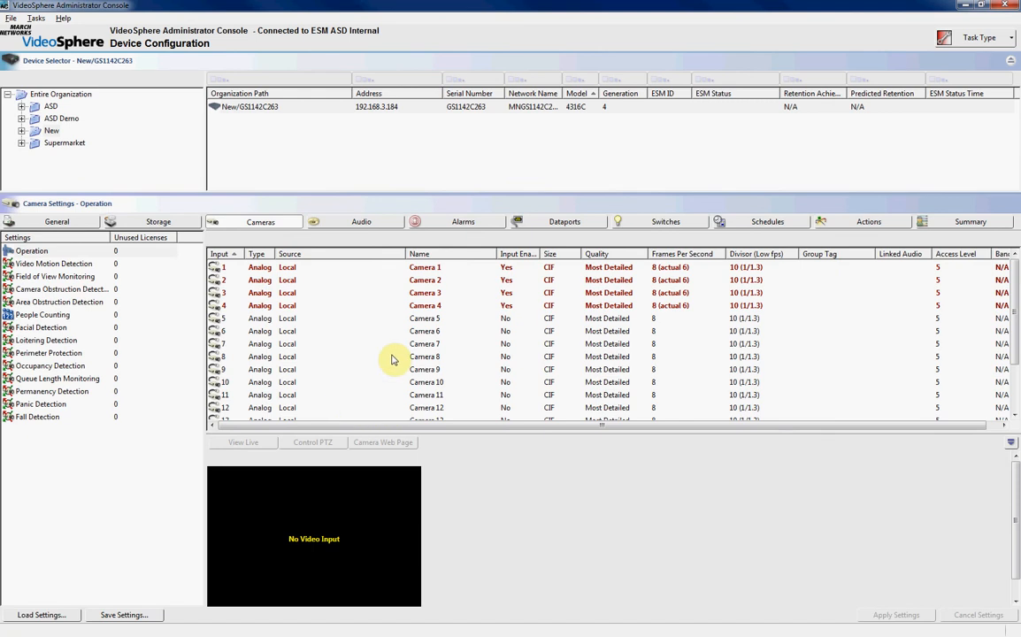
scroll(down, 3)
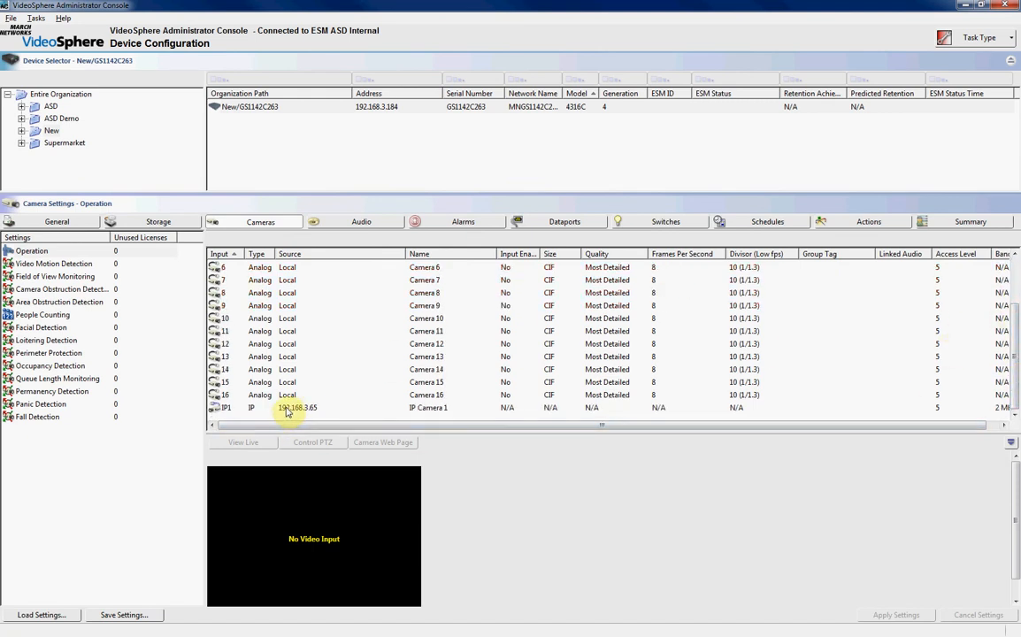
click(296, 407)
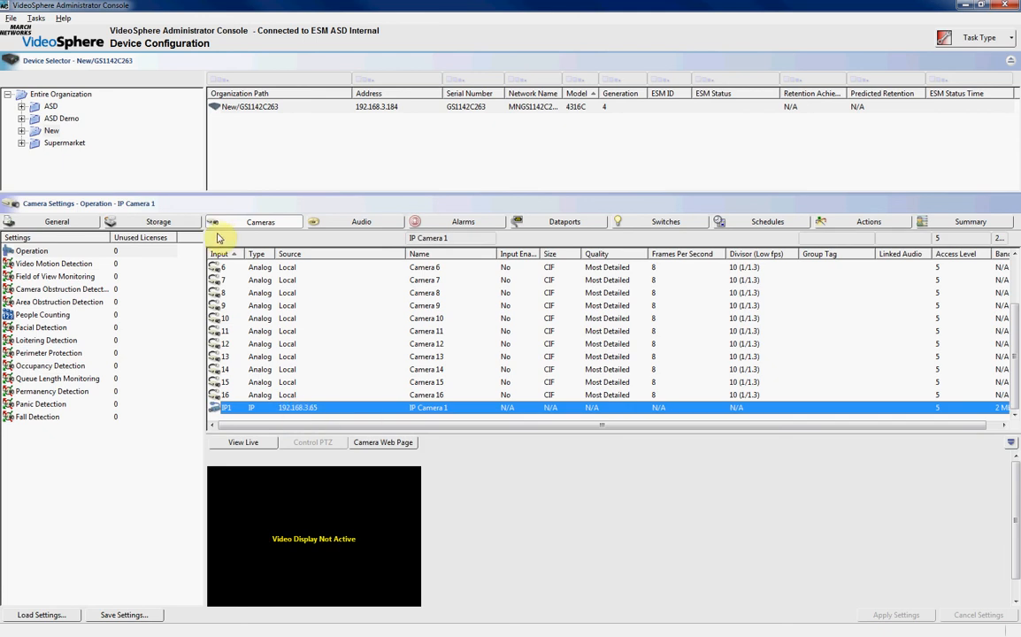
click(220, 254)
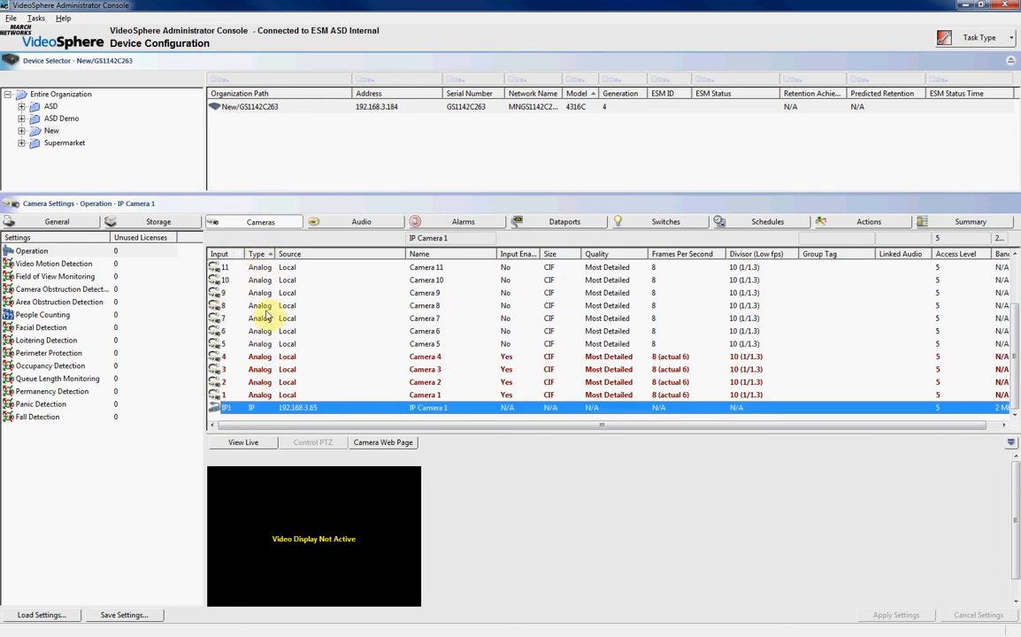
mouse_move(325, 257)
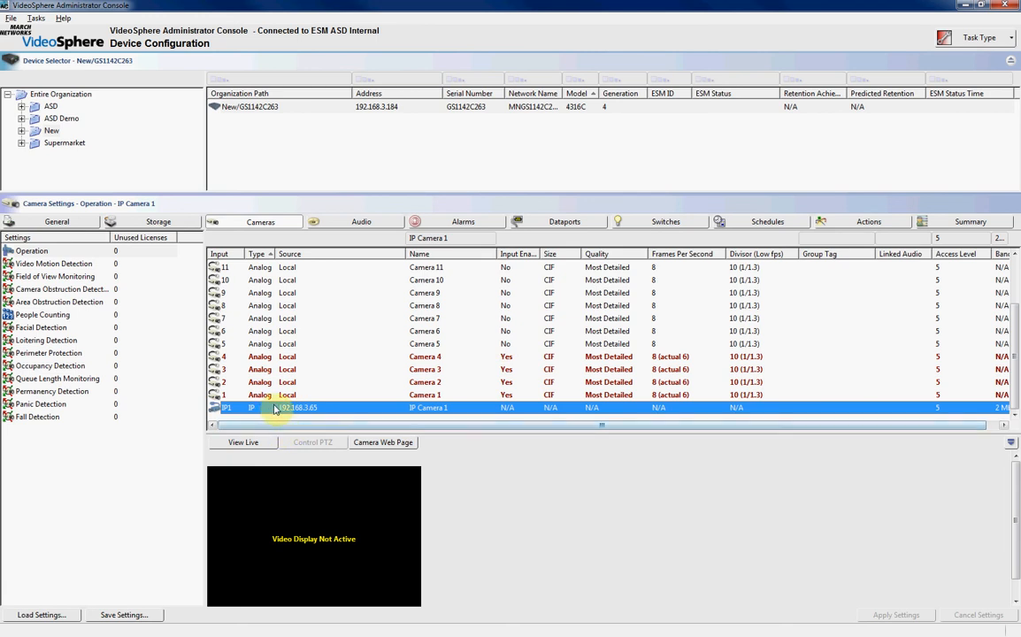
- Play IP Camera 1's live parking-lot video in the preview
click(243, 442)
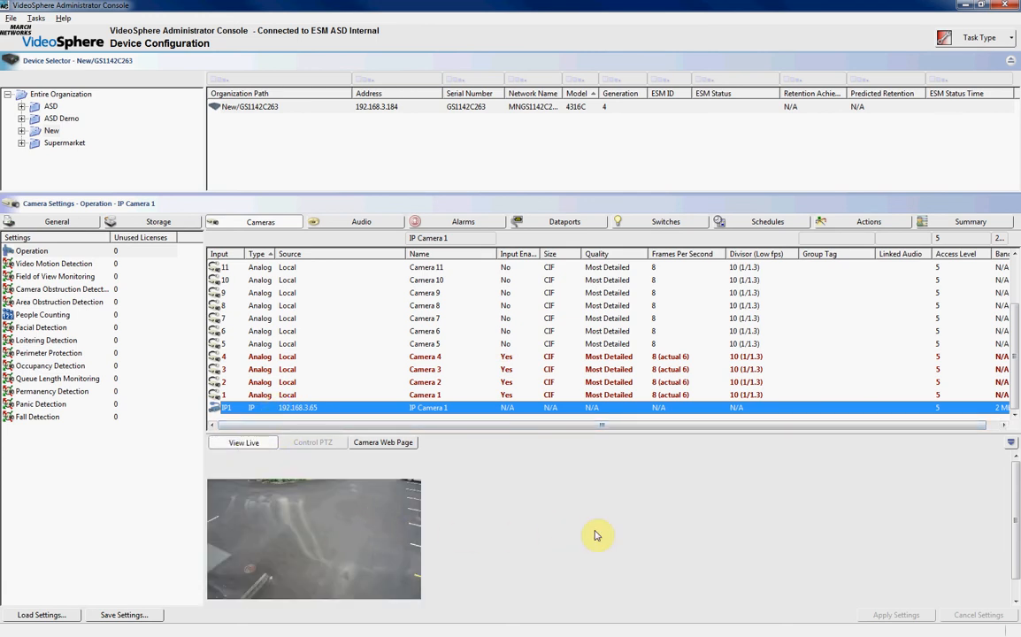
mouse_move(659, 464)
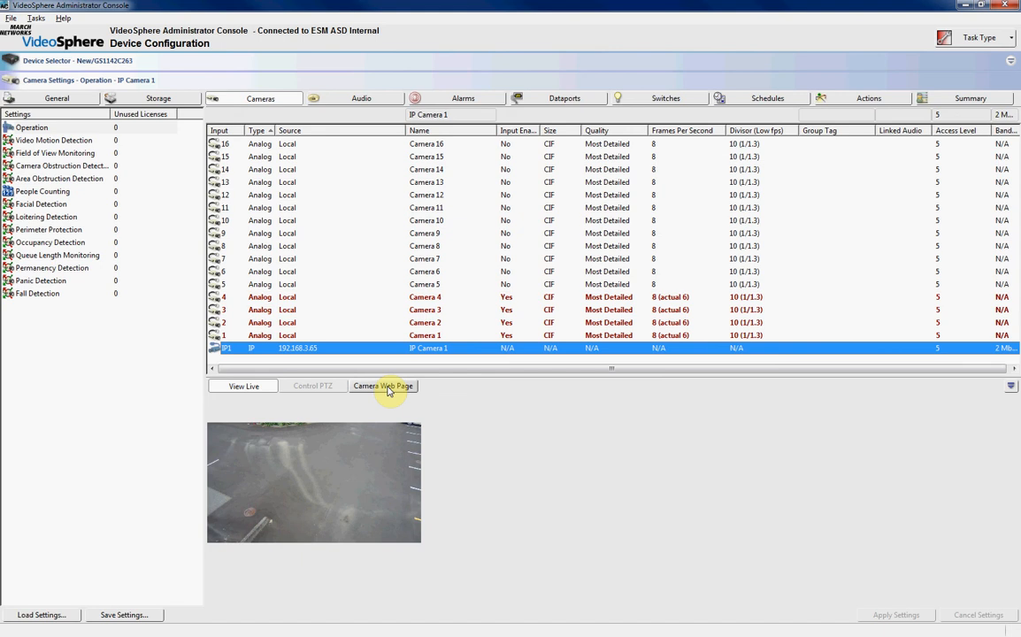
mouse_move(378, 398)
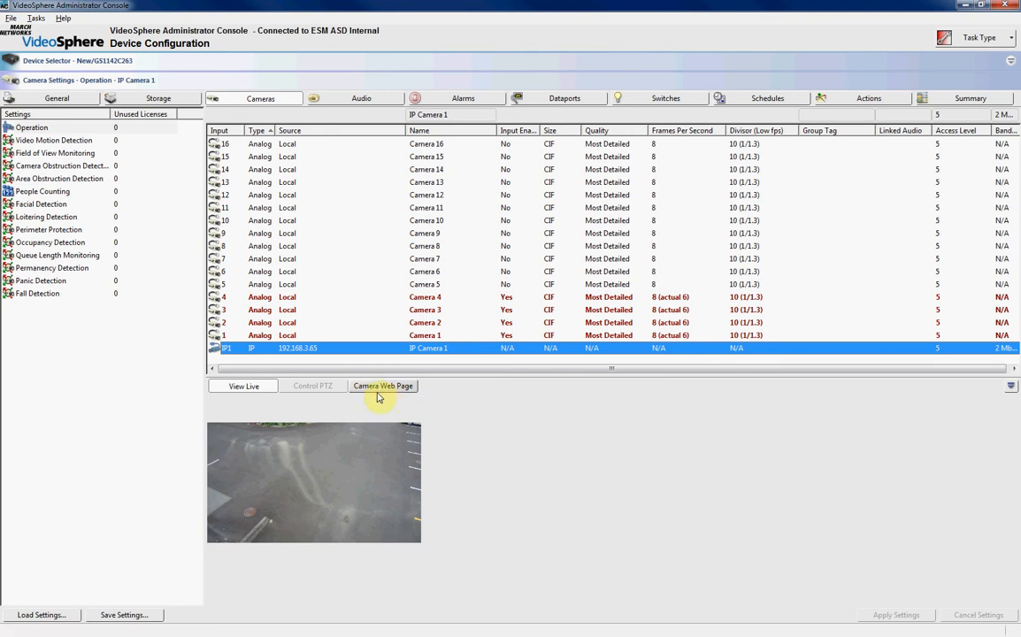
mouse_move(382, 396)
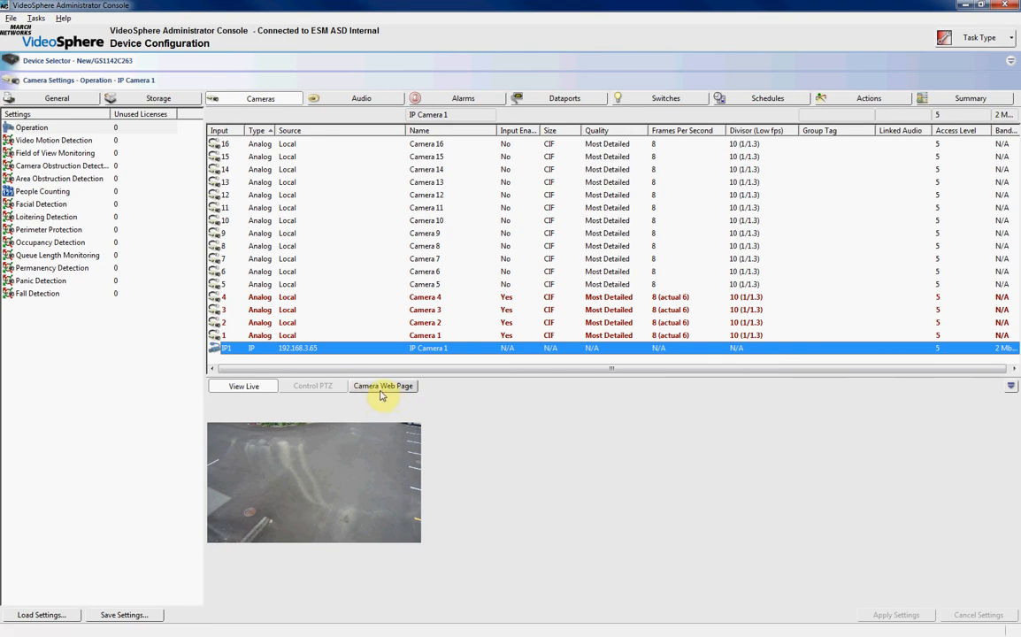
mouse_move(410, 404)
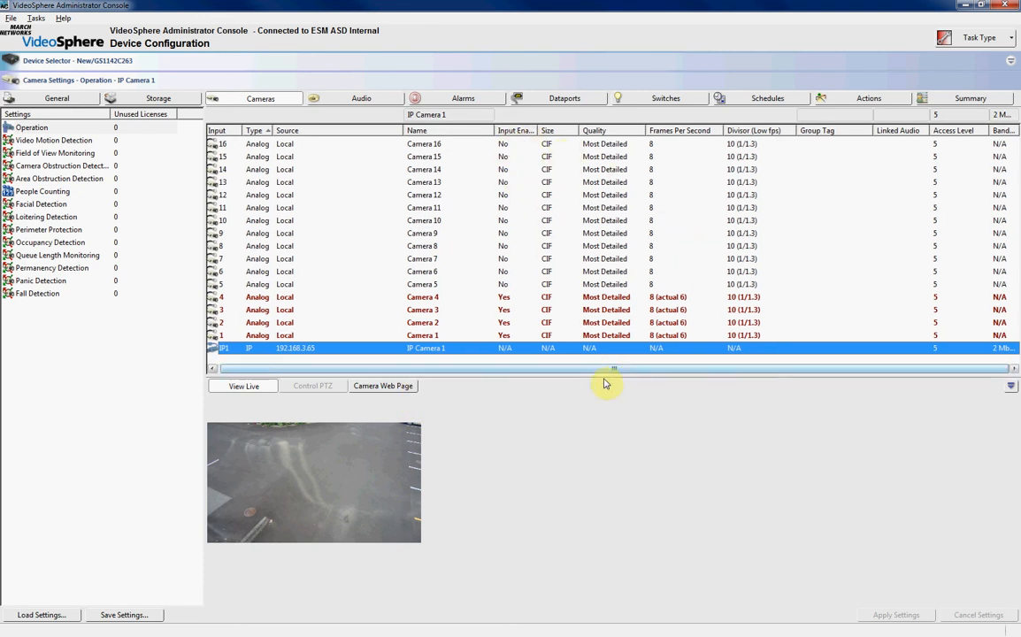
mouse_move(532, 373)
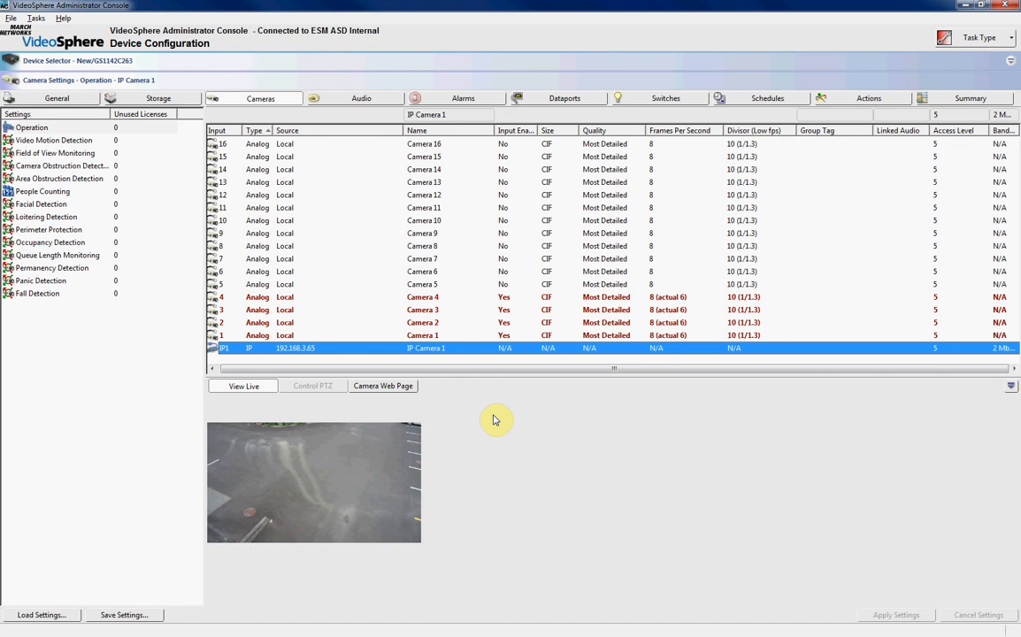
mouse_move(443, 401)
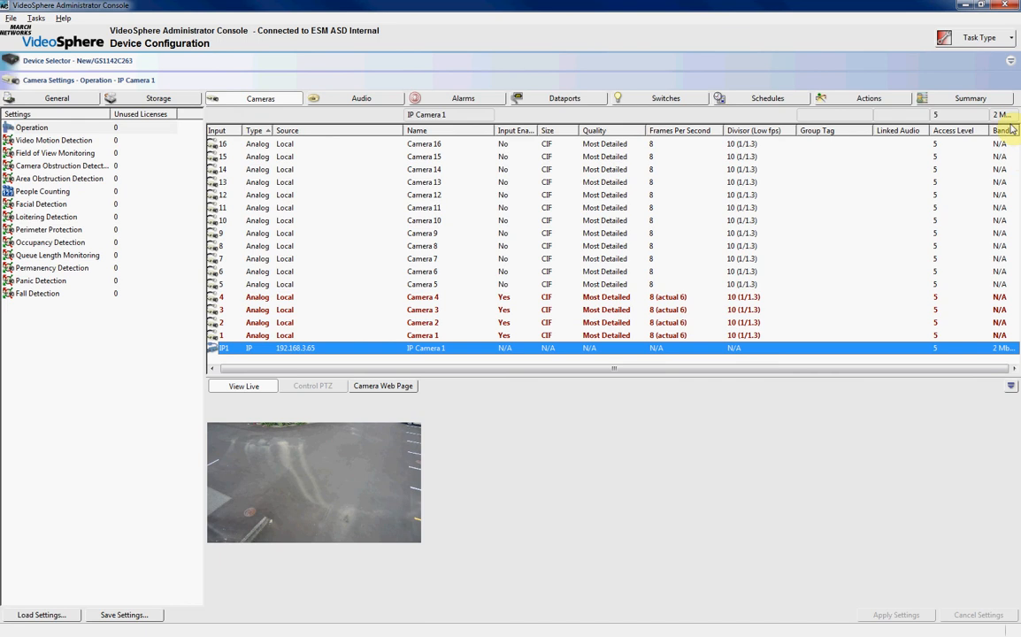
- Keep IP Camera 1's bandwidth at 2 Mb while live video streams
click(1013, 116)
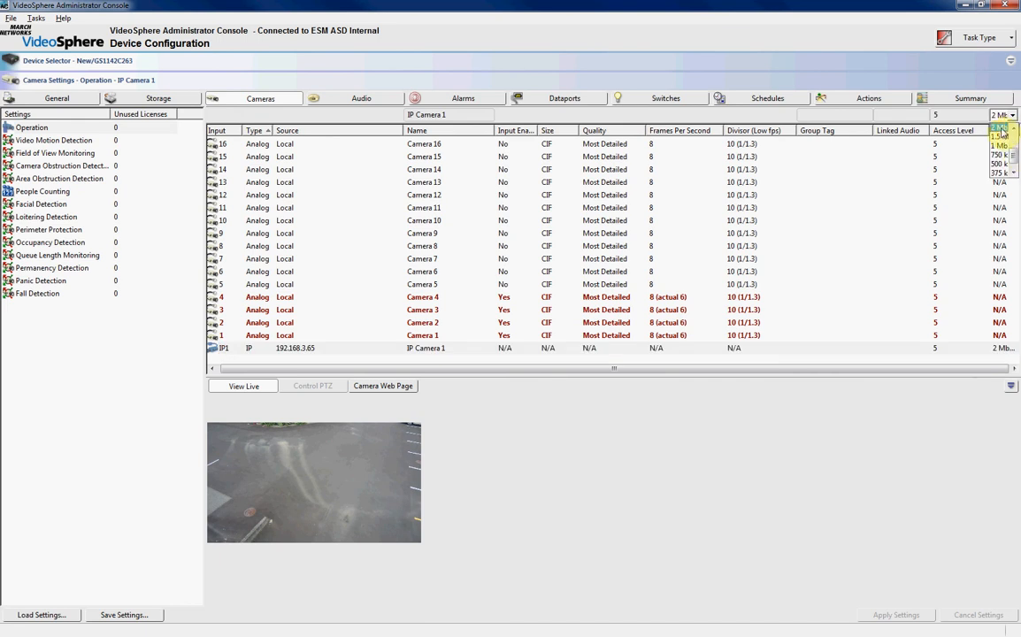
click(1003, 115)
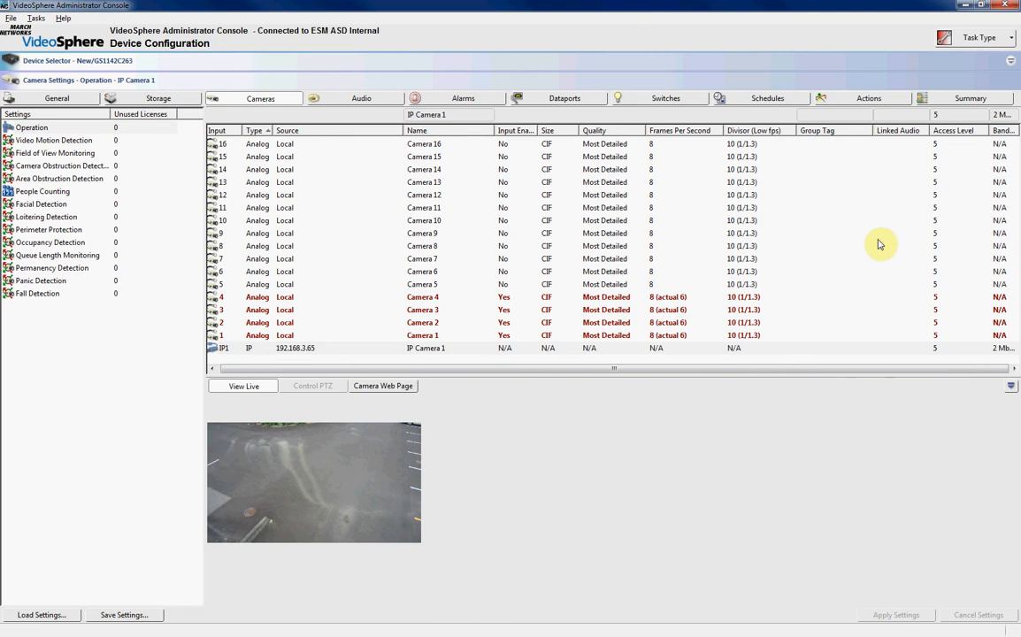
mouse_move(831, 224)
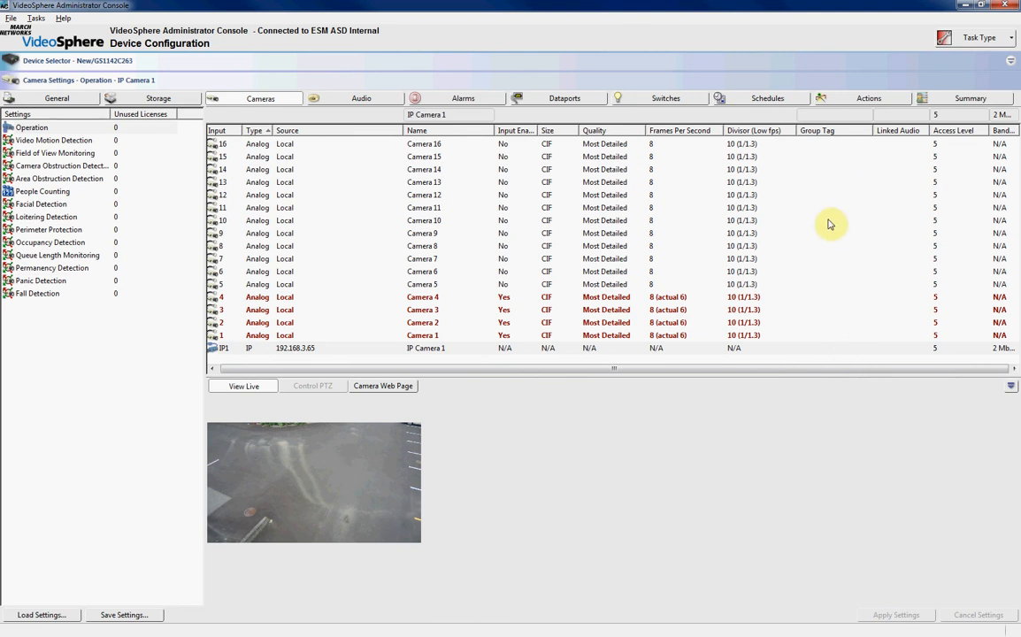
- Give the Continuous Trigger a long-term Retain Evidence Data action for IP Camera 1 and apply
click(869, 98)
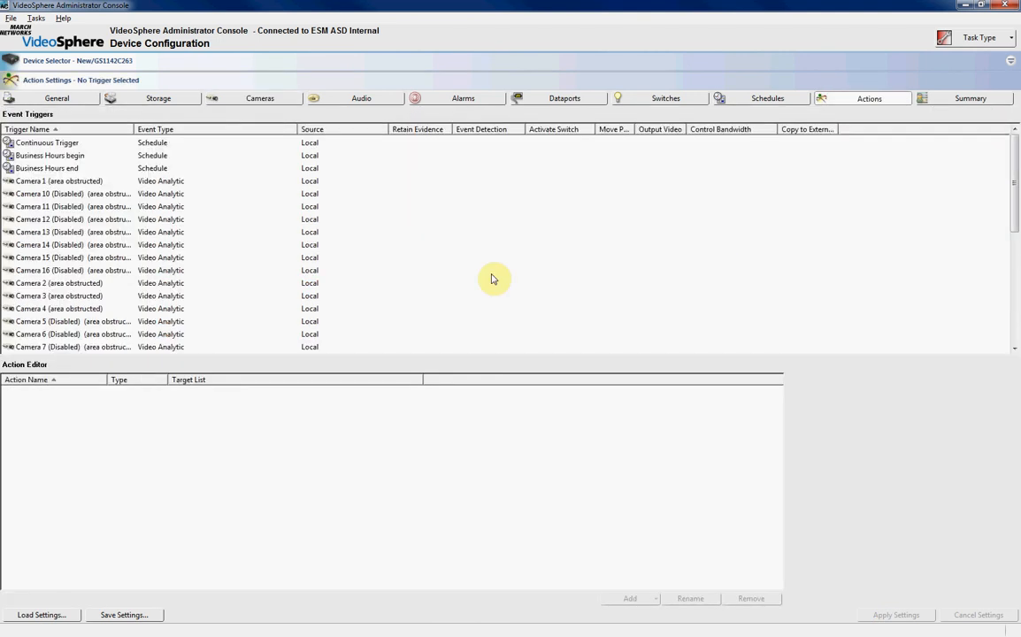
mouse_move(348, 334)
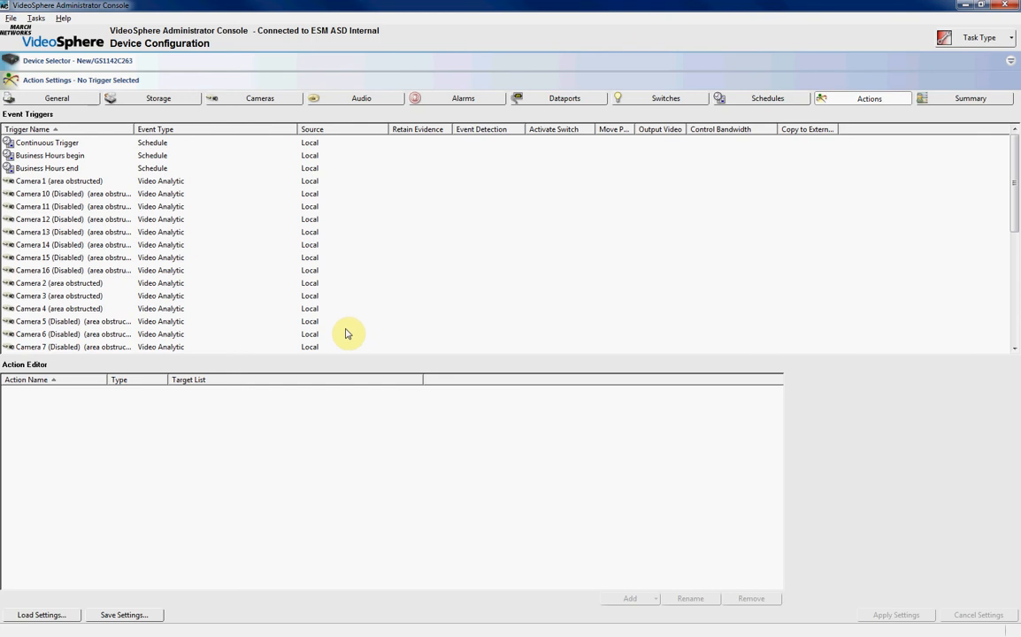
mouse_move(327, 324)
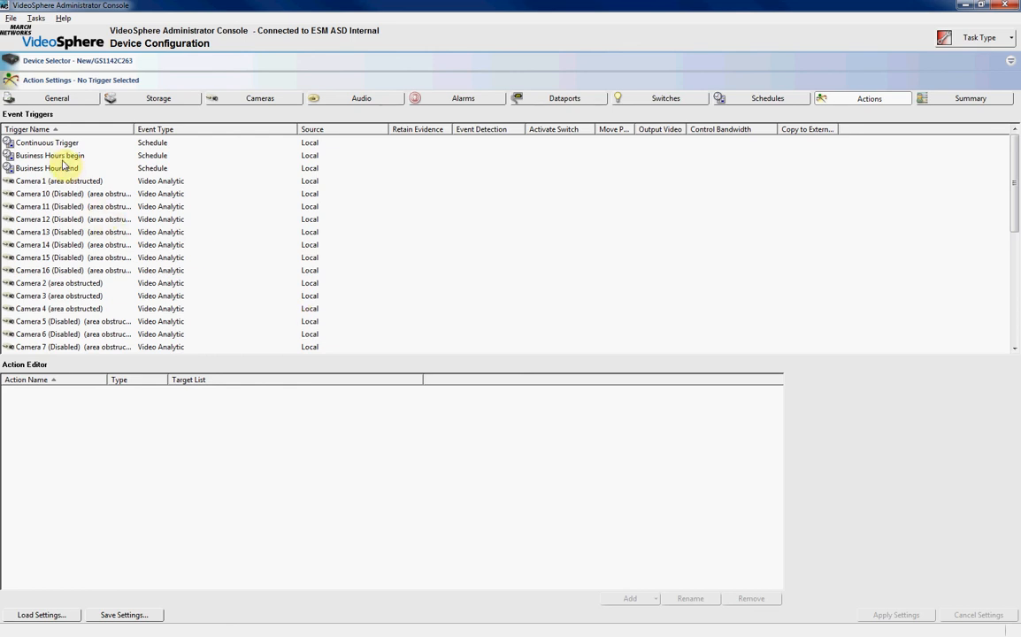
click(47, 143)
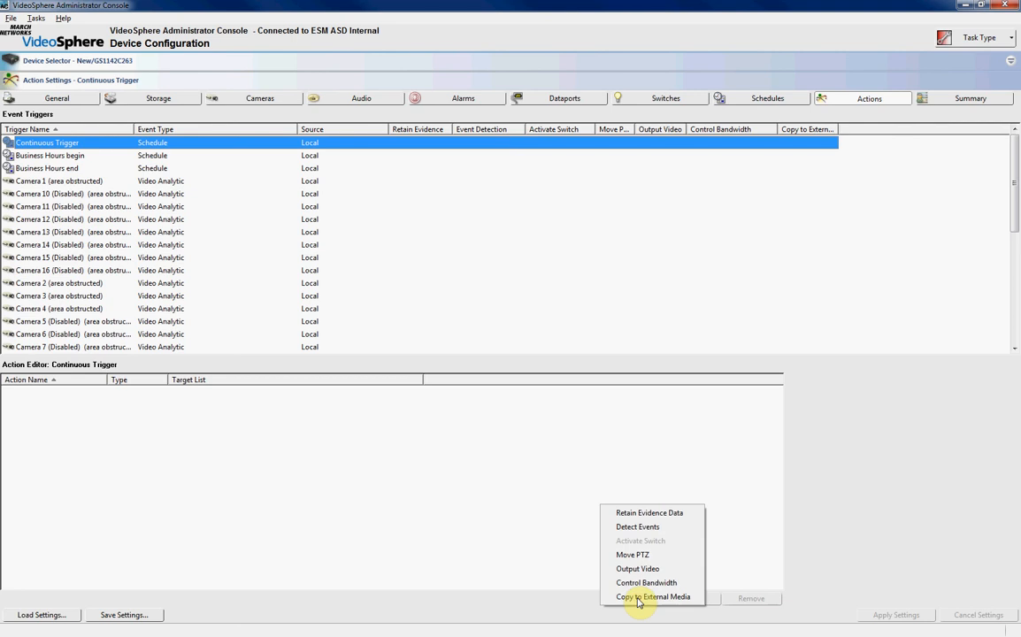
click(650, 513)
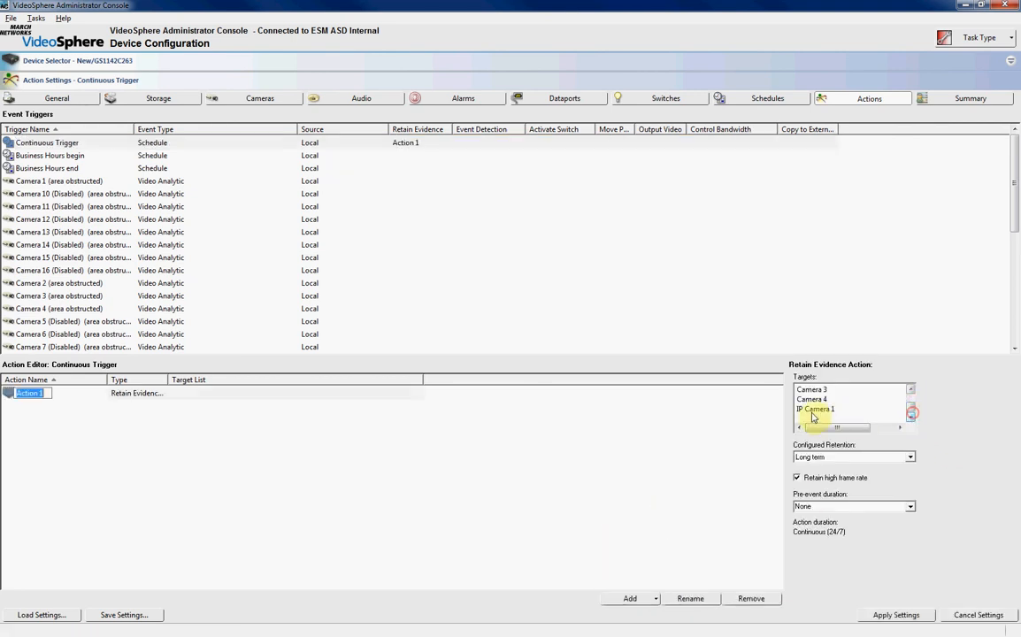
click(911, 456)
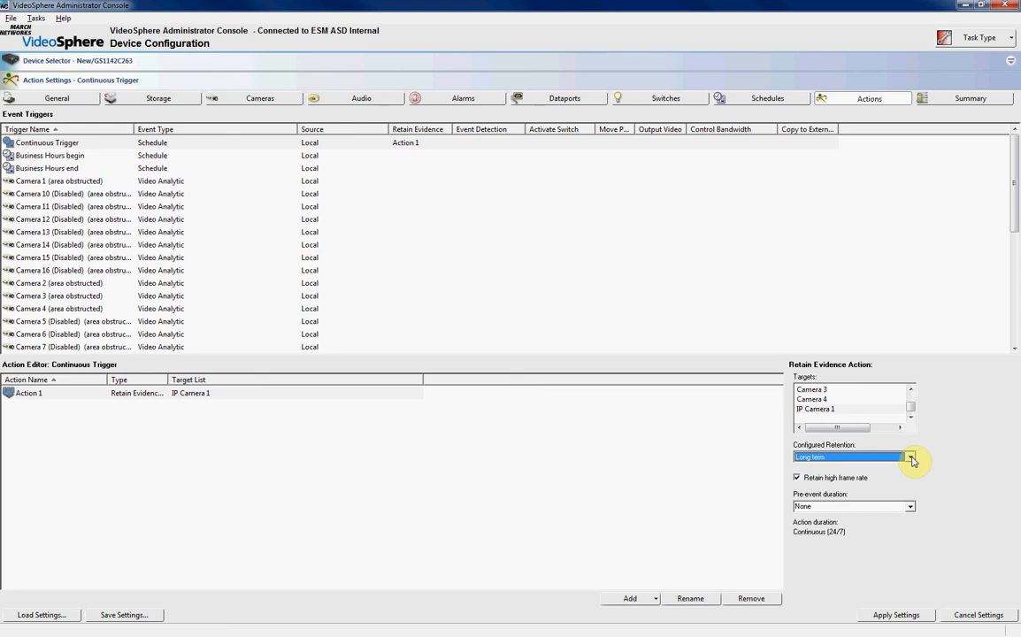
click(911, 456)
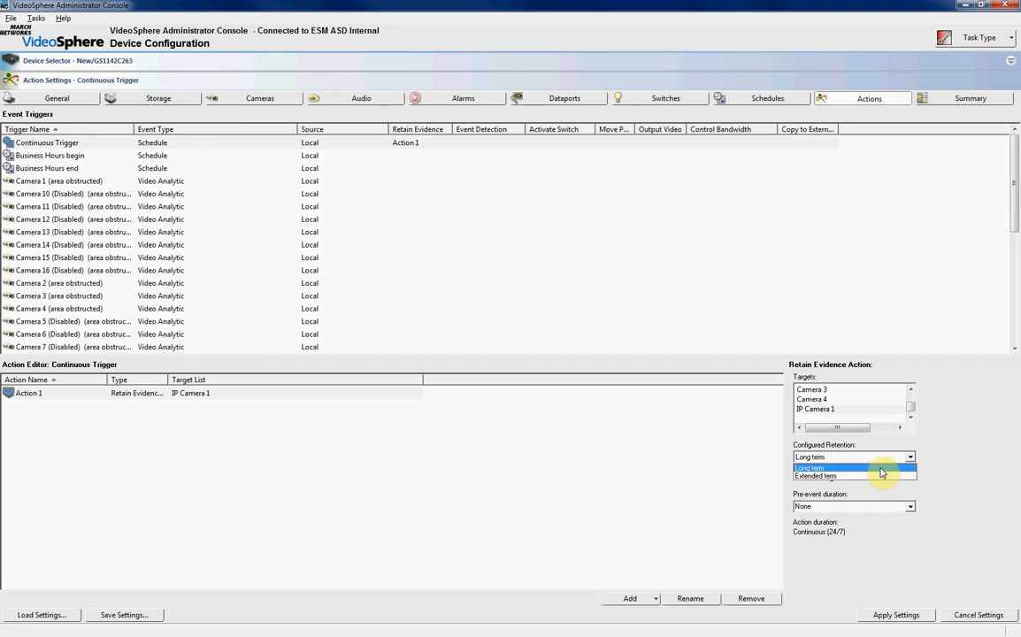
click(810, 469)
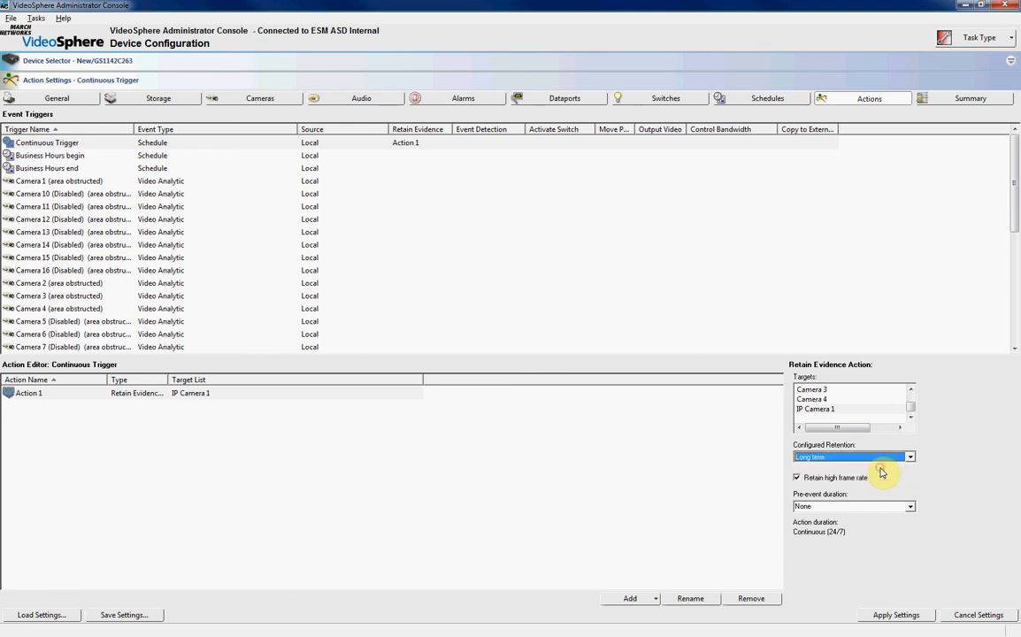
mouse_move(882, 472)
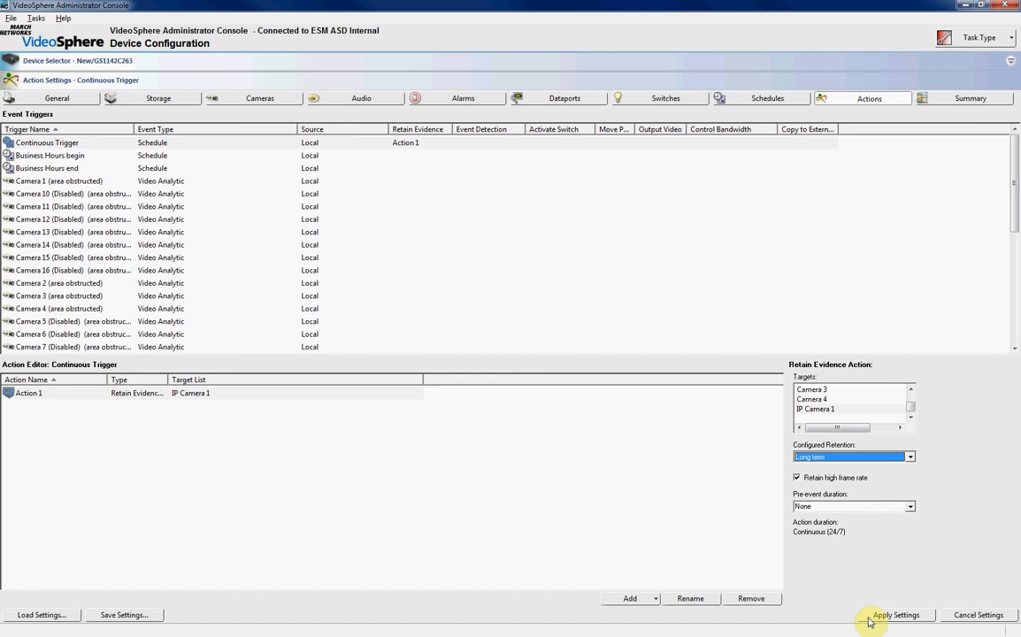
click(897, 615)
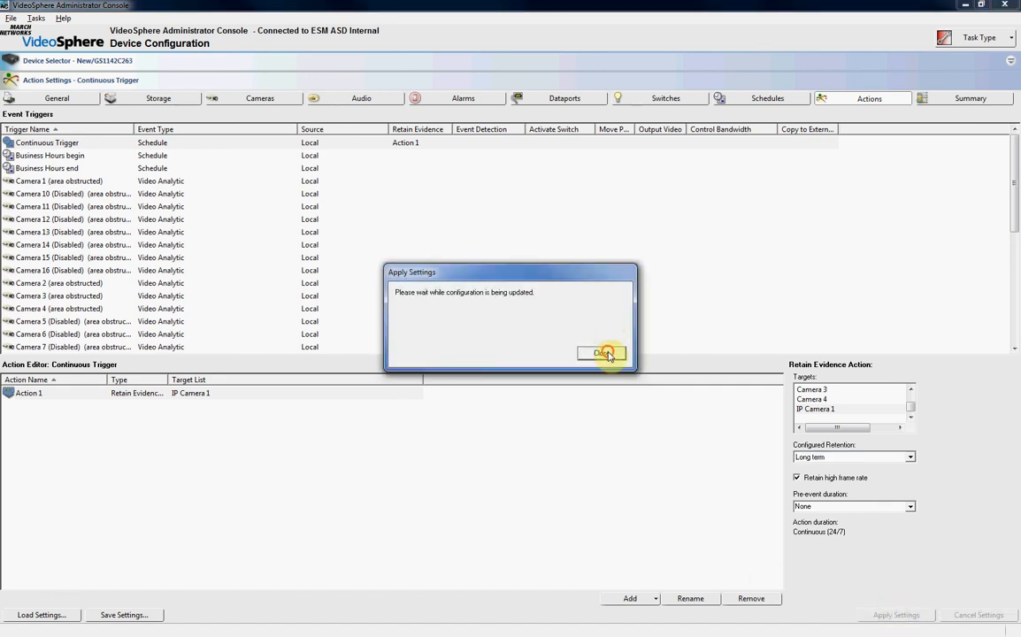
- Close the Apply Settings dialog once the configuration update completes
click(602, 353)
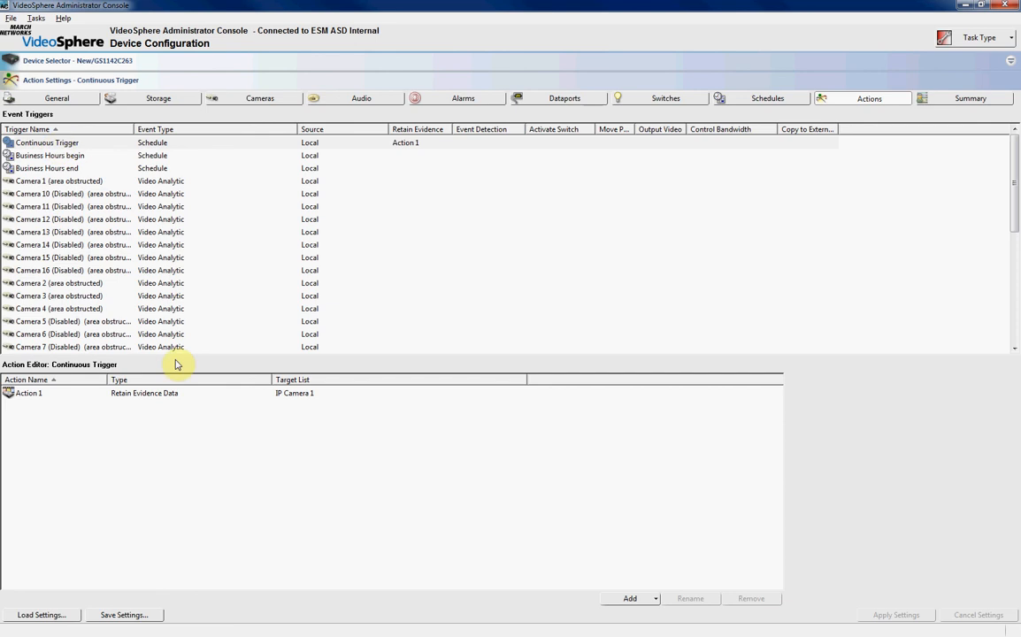
mouse_move(277, 401)
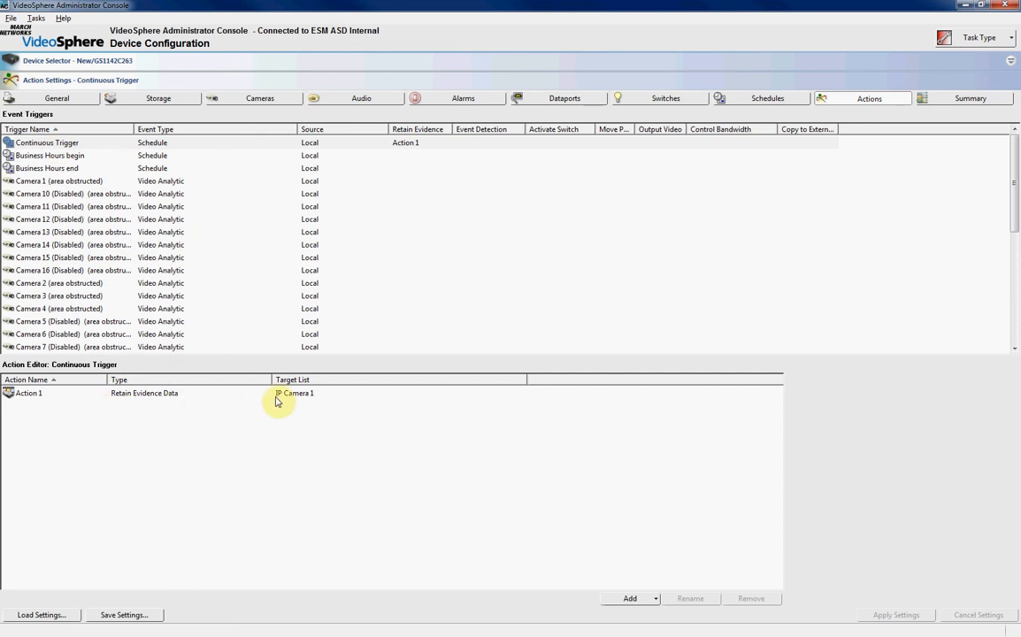
mouse_move(768, 338)
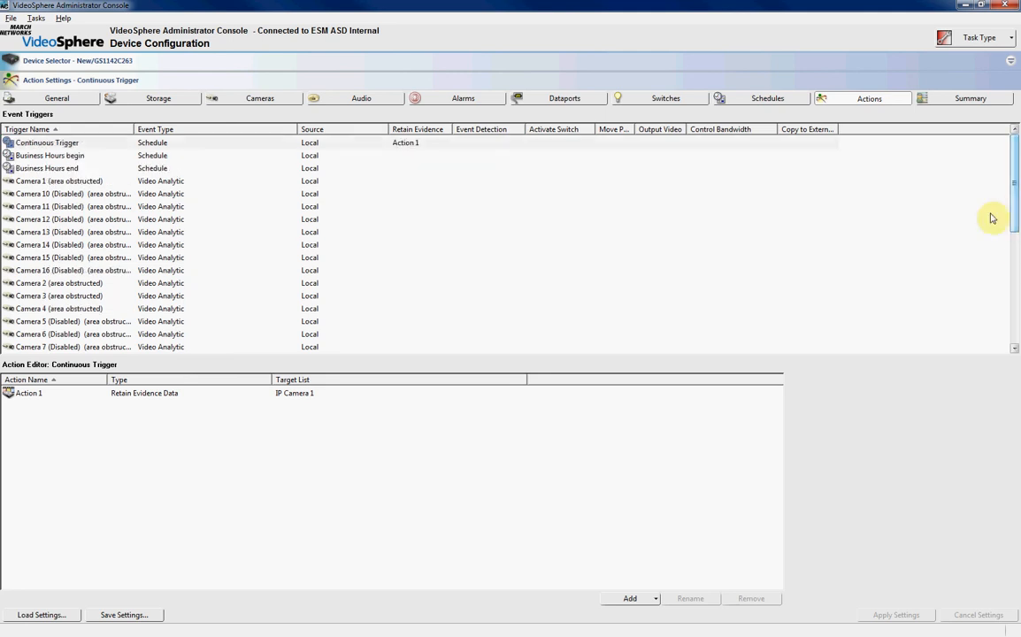
- Replace Action 1's Retain Evidence with Detect Events on IP Camera 1 (motion), then apply settings
click(53, 393)
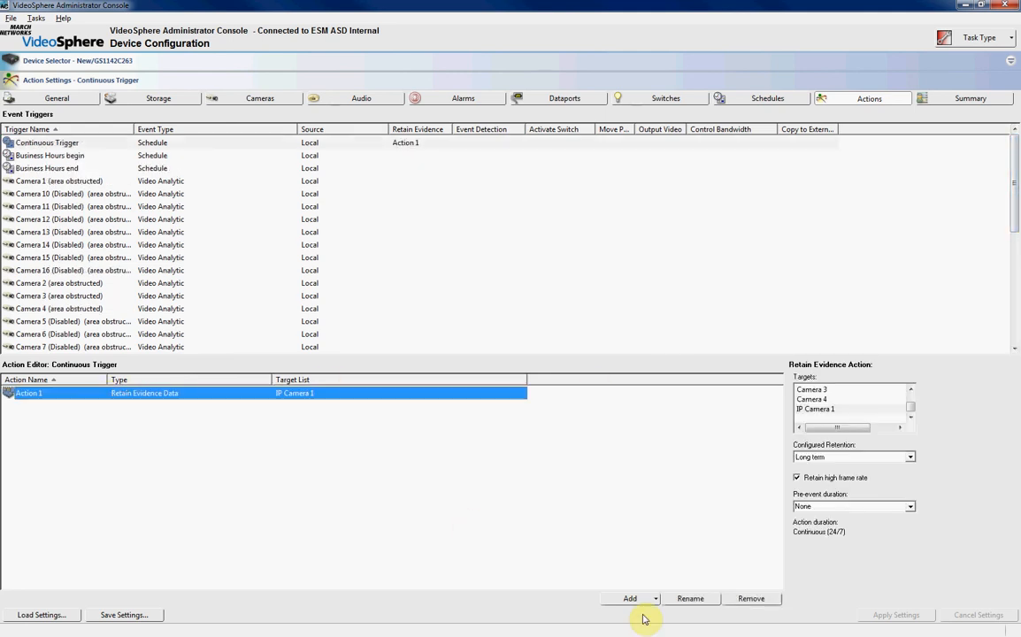
click(751, 598)
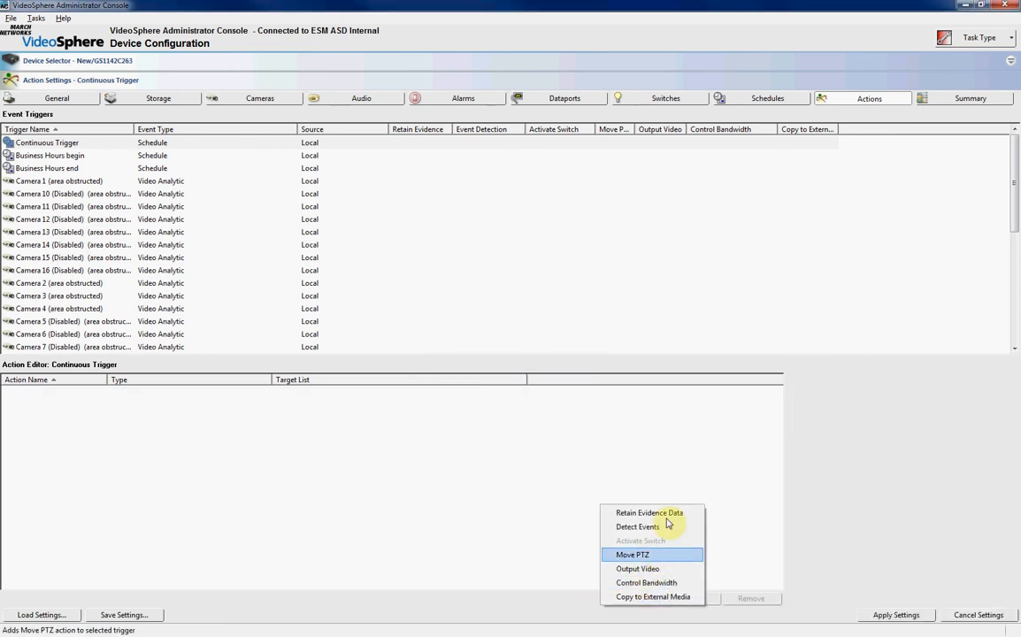
click(637, 526)
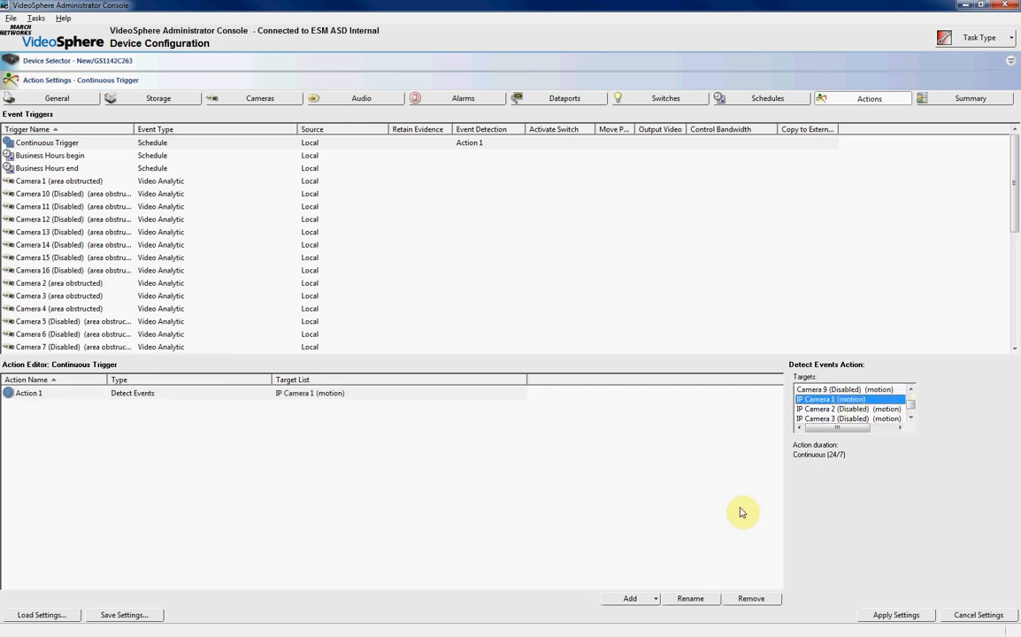
click(896, 615)
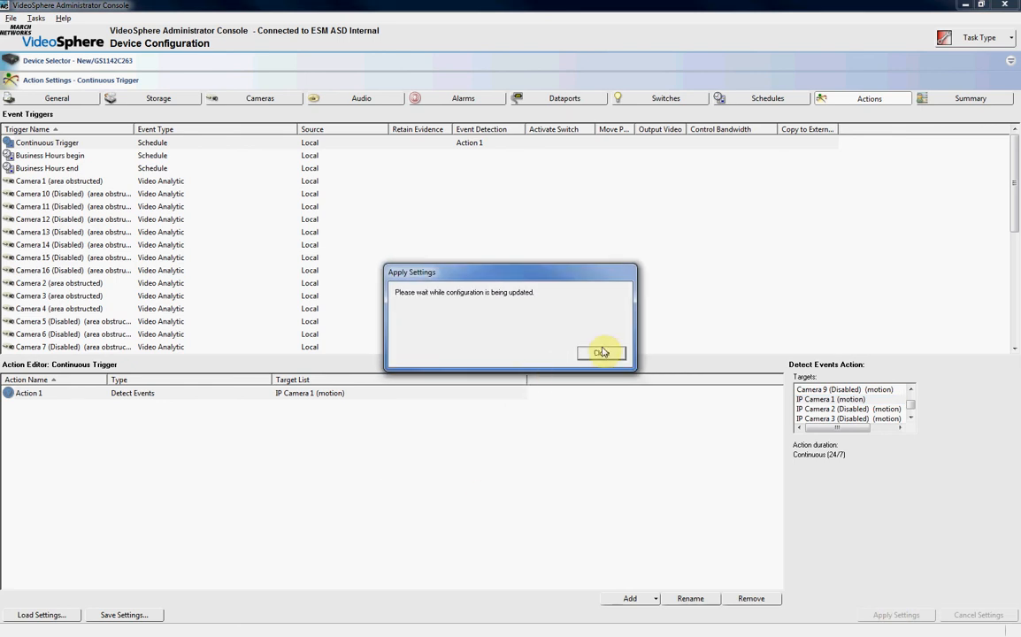
click(602, 353)
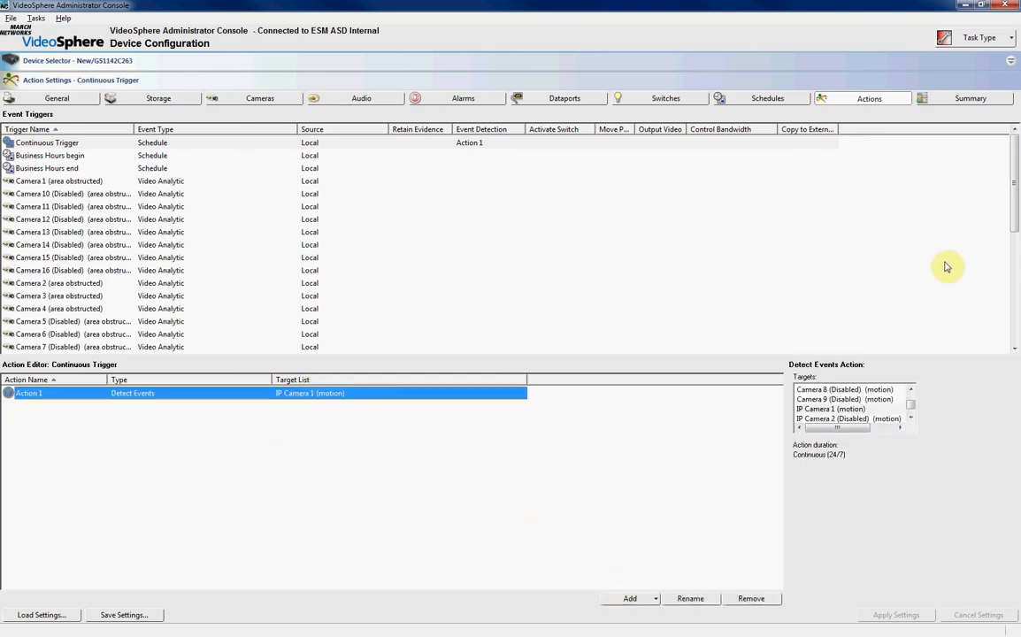
- Give the IP Camera 1 motion trigger a long-term, high-frame-rate Retain Evidence action for IP Camera 1
scroll(down, 3)
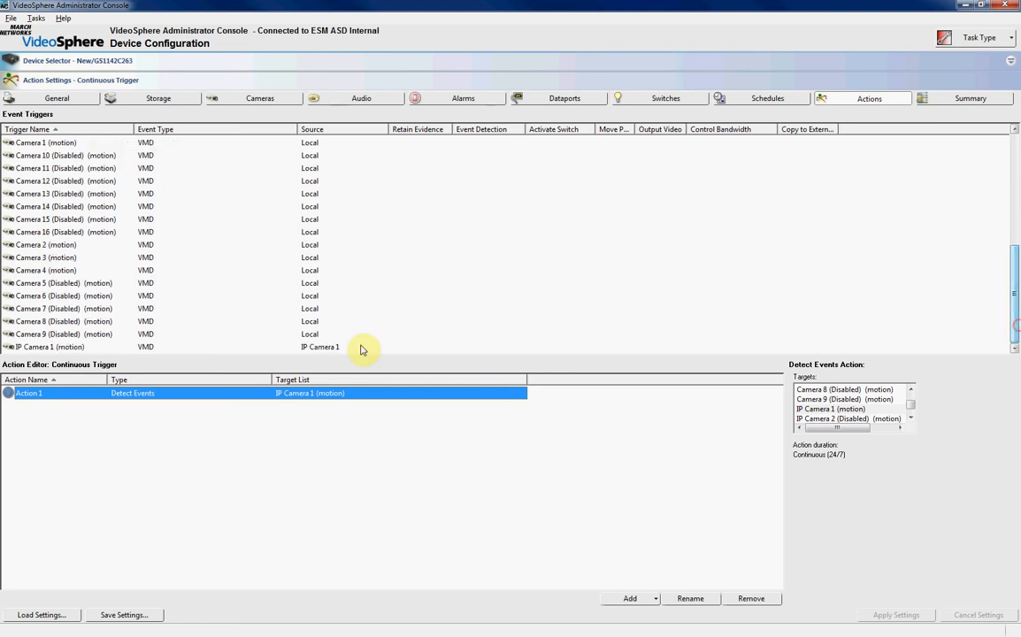
click(50, 347)
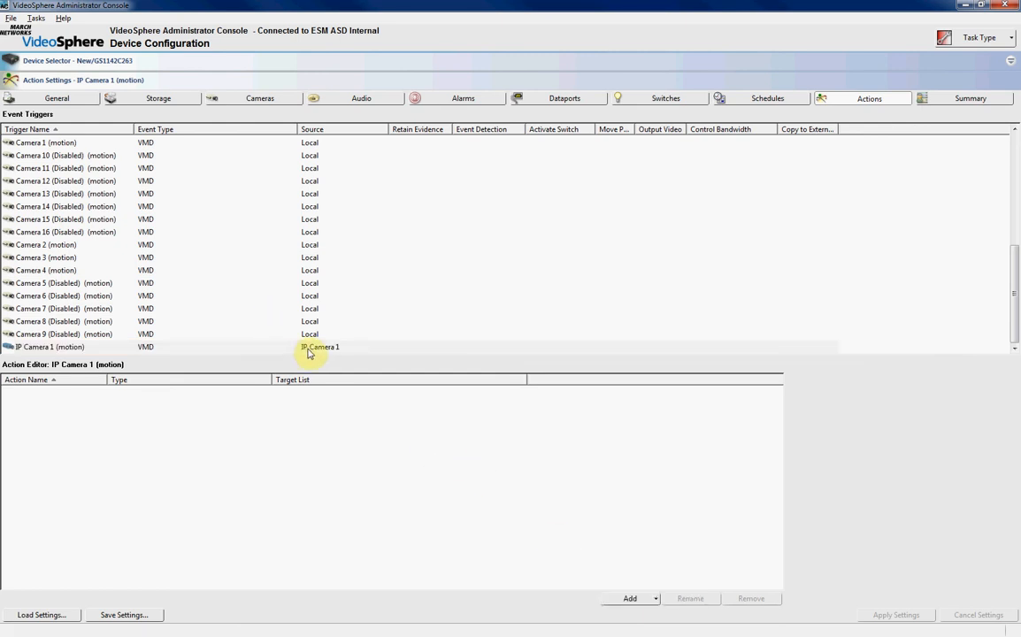
click(51, 346)
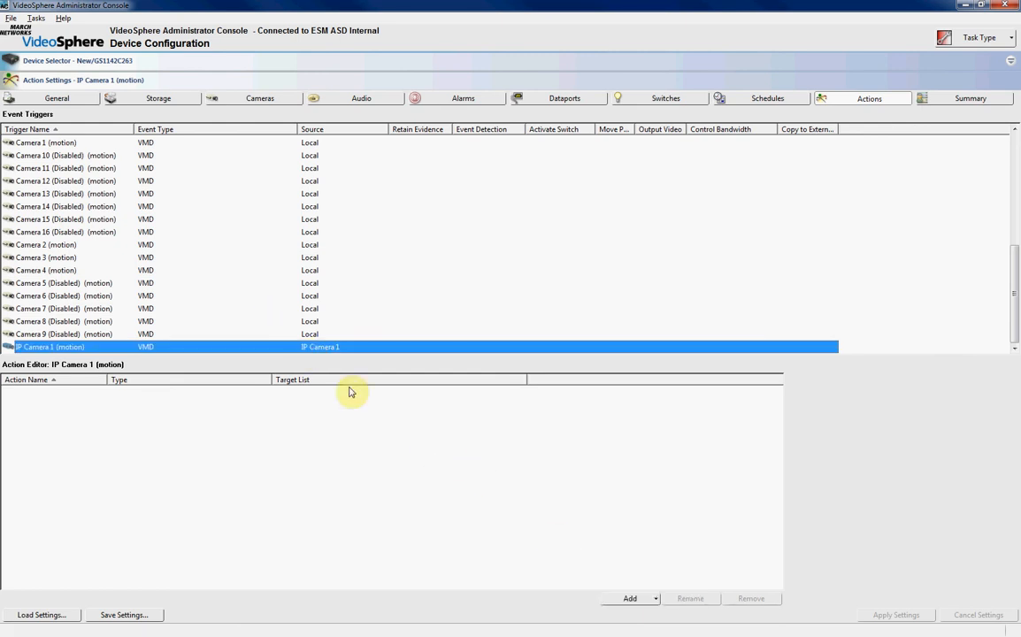
mouse_move(544, 521)
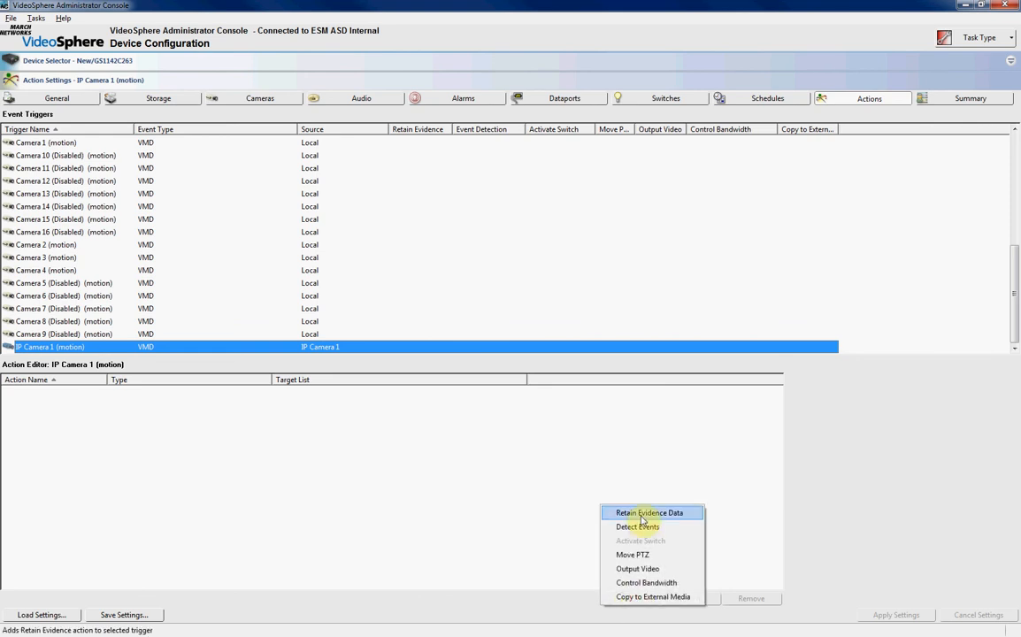
click(650, 512)
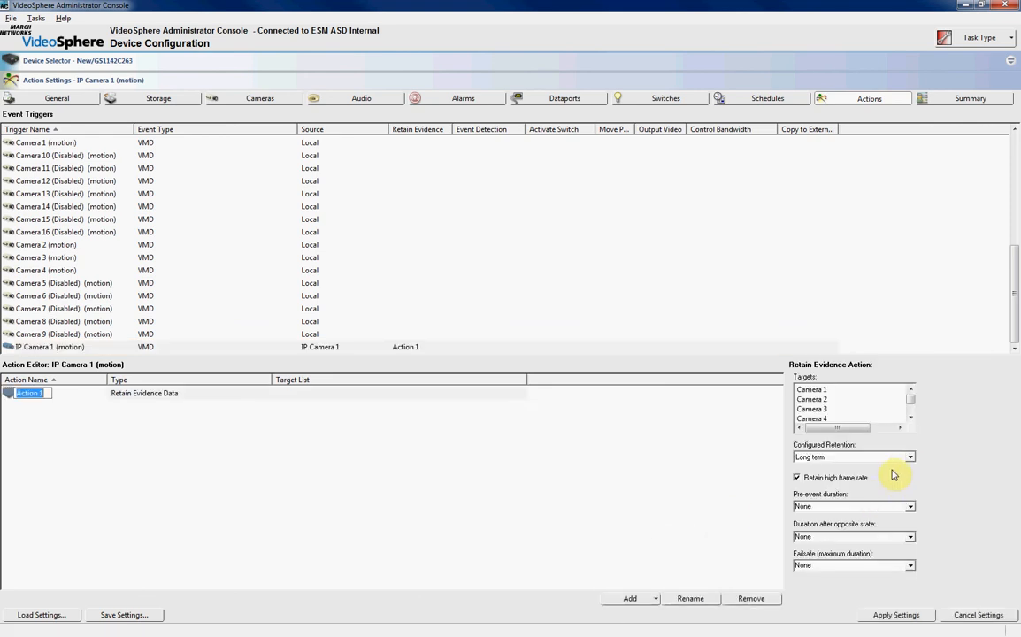
mouse_move(872, 464)
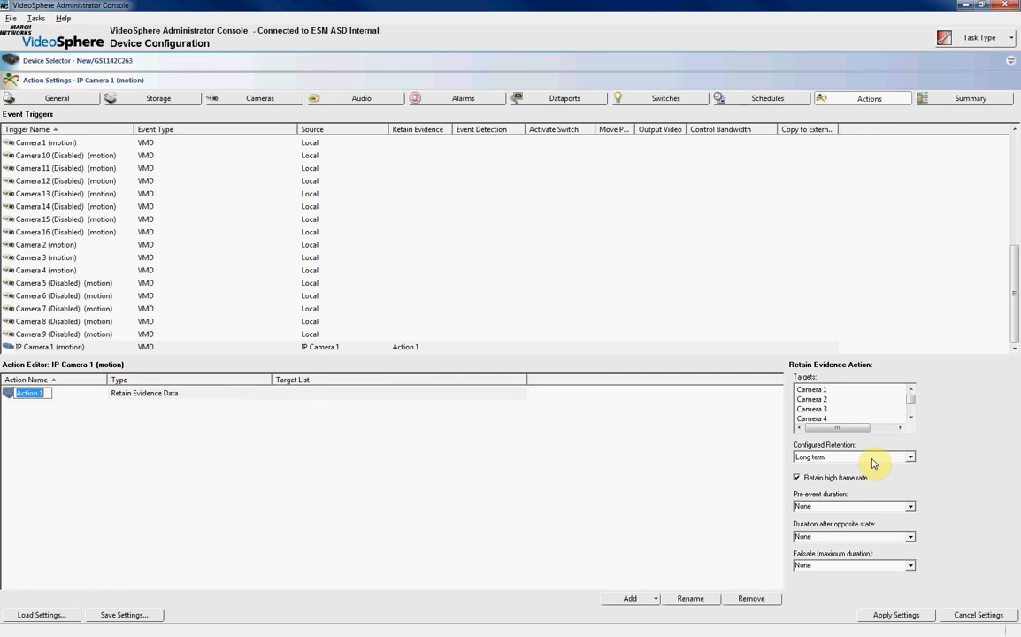
mouse_move(827, 464)
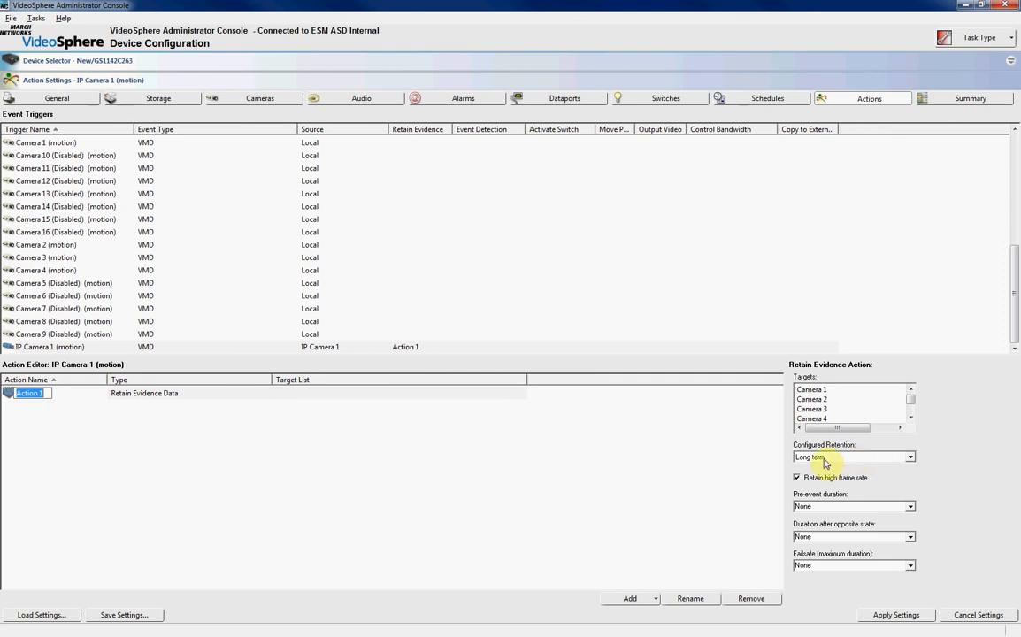
scroll(down, 3)
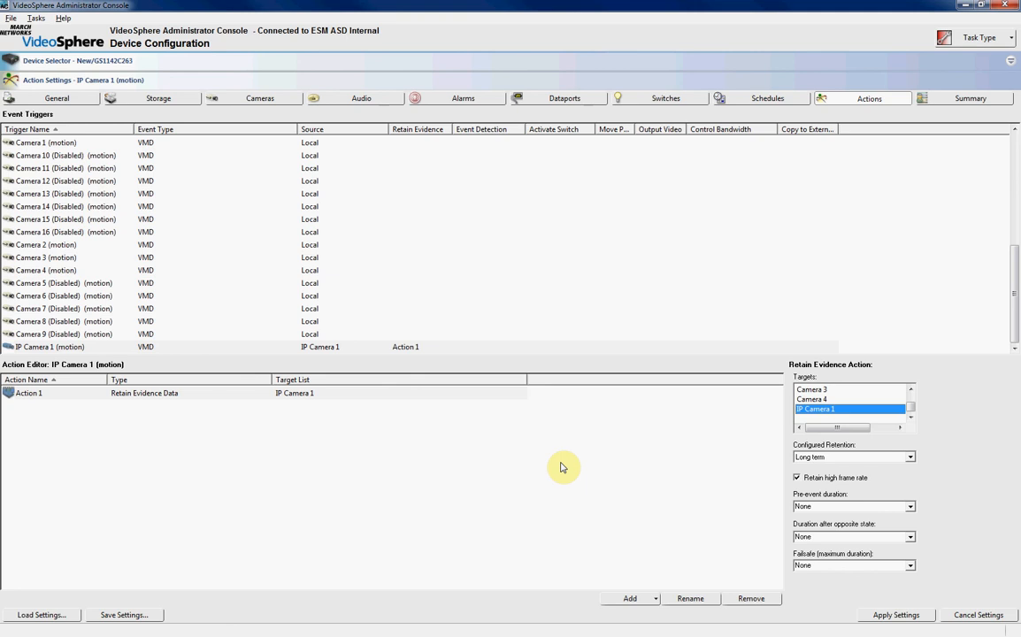
mouse_move(876, 396)
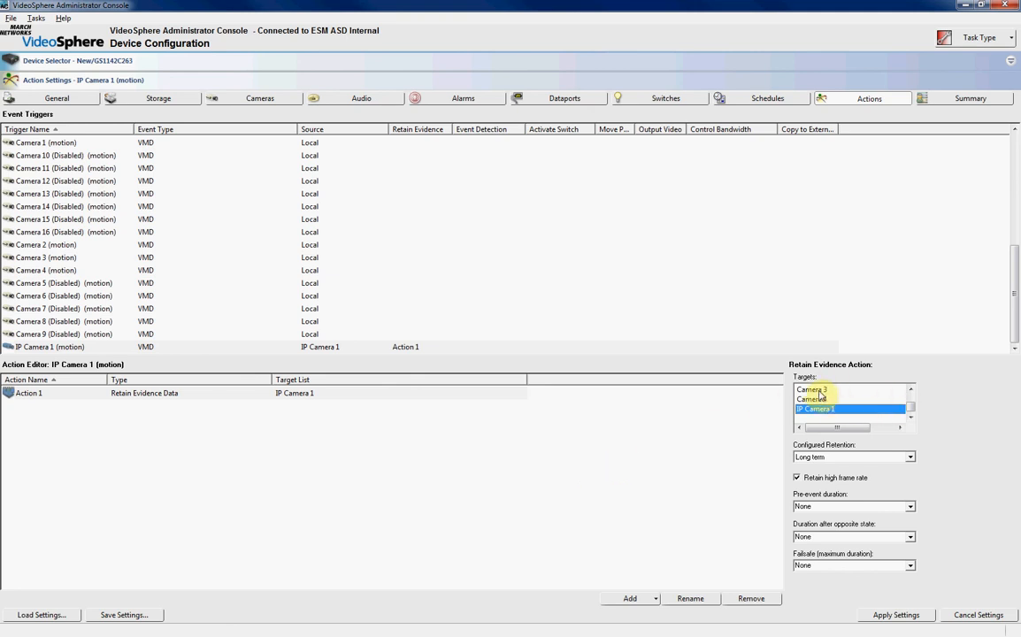
click(814, 399)
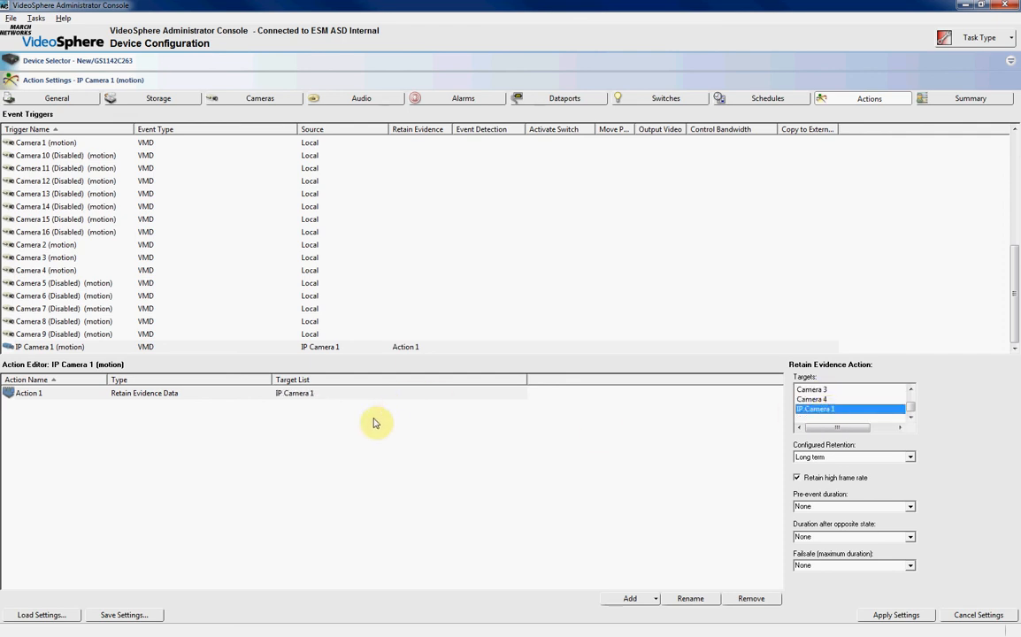
mouse_move(925, 506)
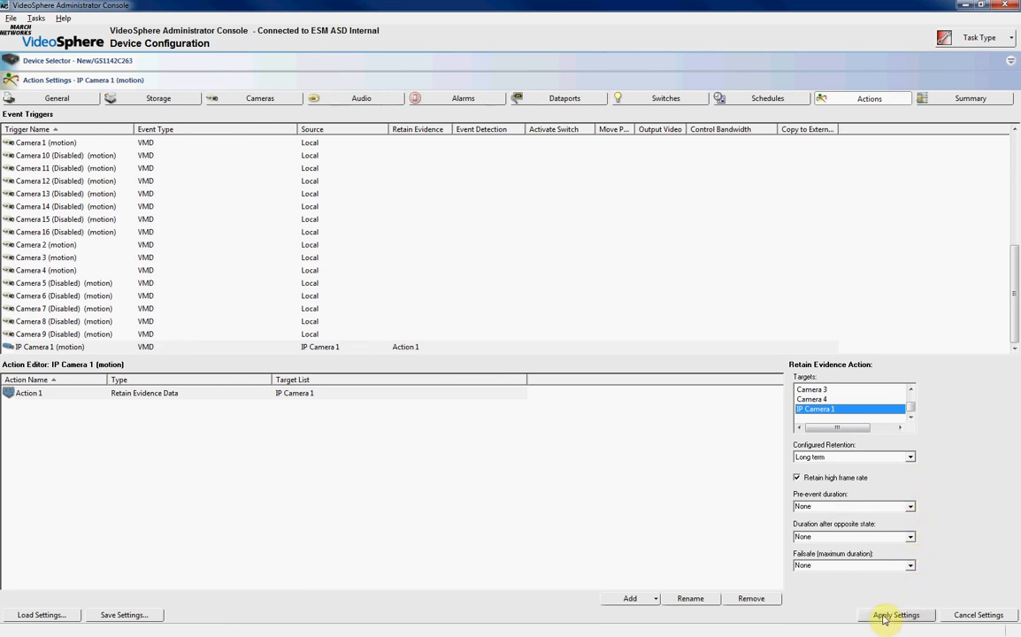
- Apply the motion evidence settings, then switch Task Type to Device Management and back
click(895, 615)
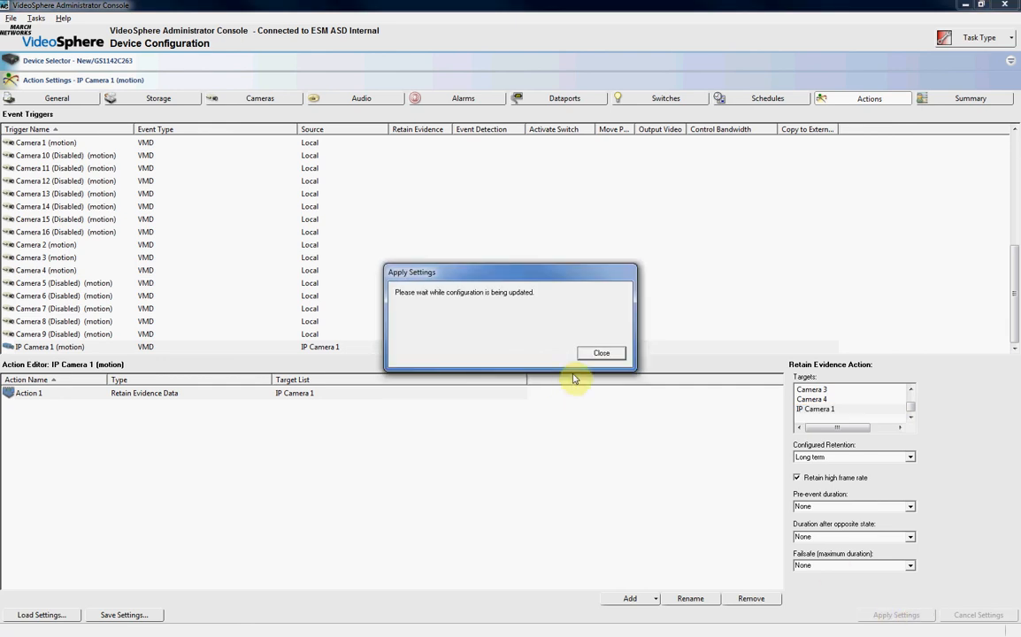
click(601, 353)
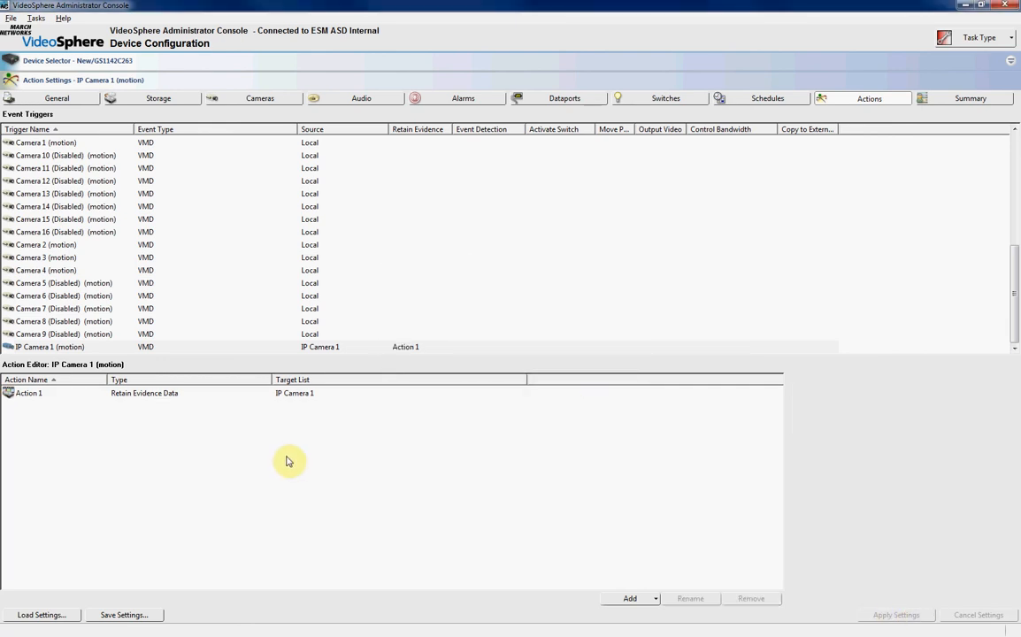
click(64, 296)
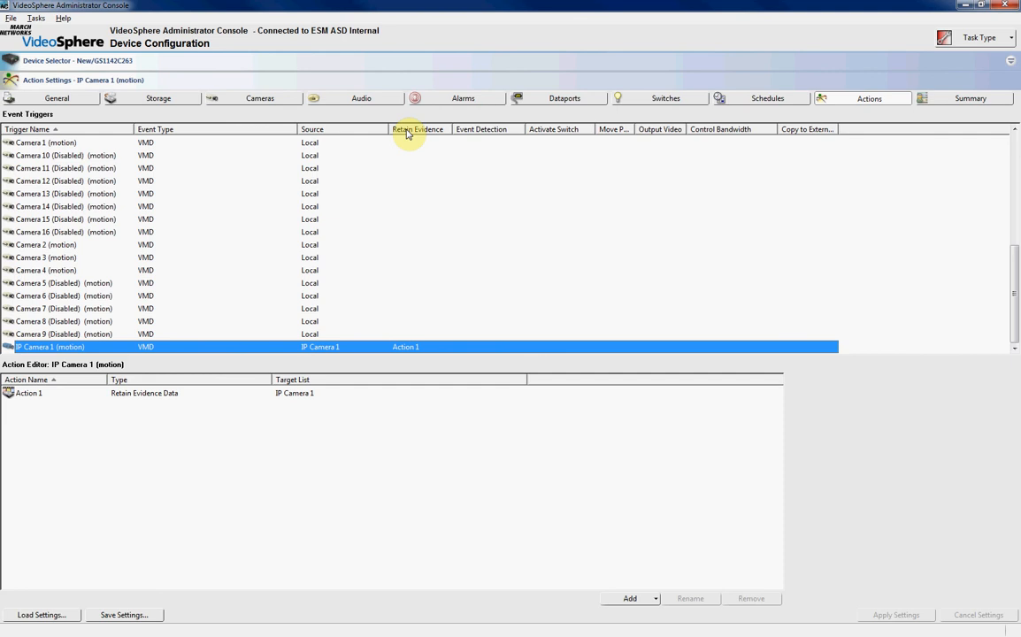
mouse_move(702, 128)
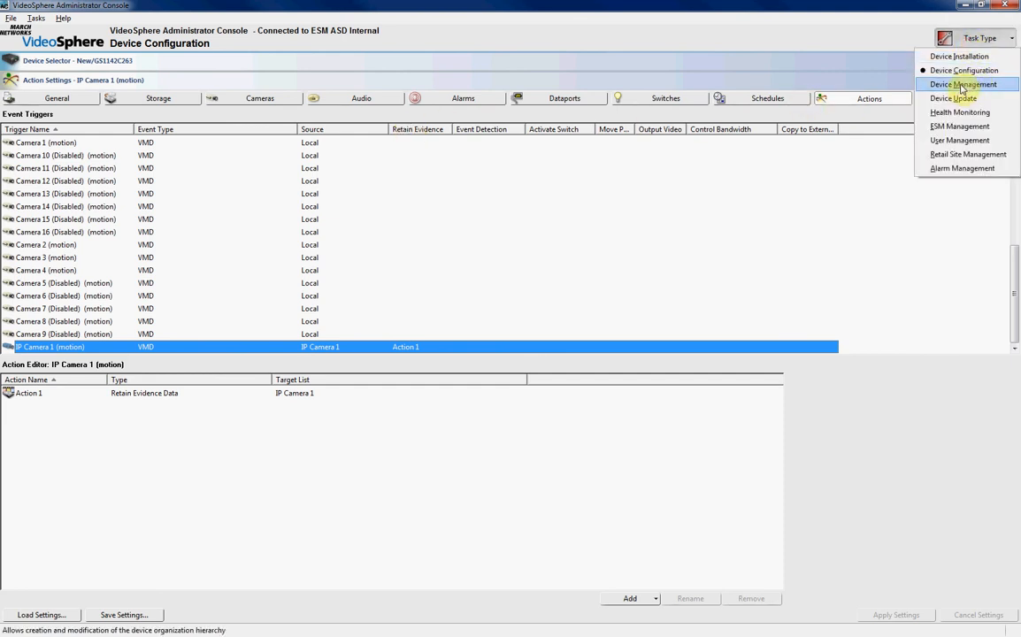
click(963, 84)
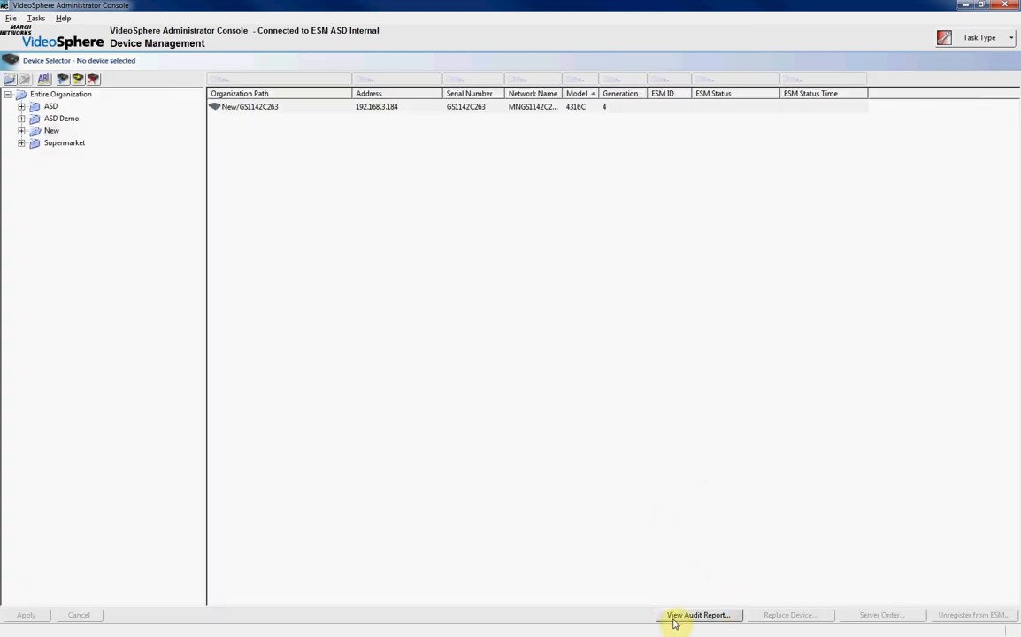
click(698, 615)
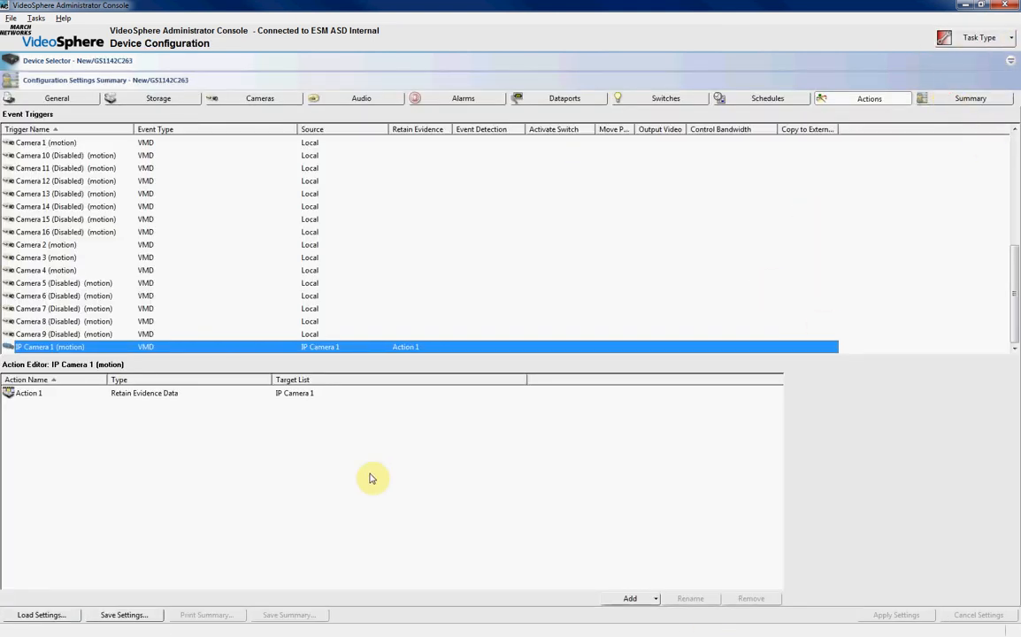
- Scroll through the Summary tab's general, network and per-camera settings for GS1142C263
click(971, 98)
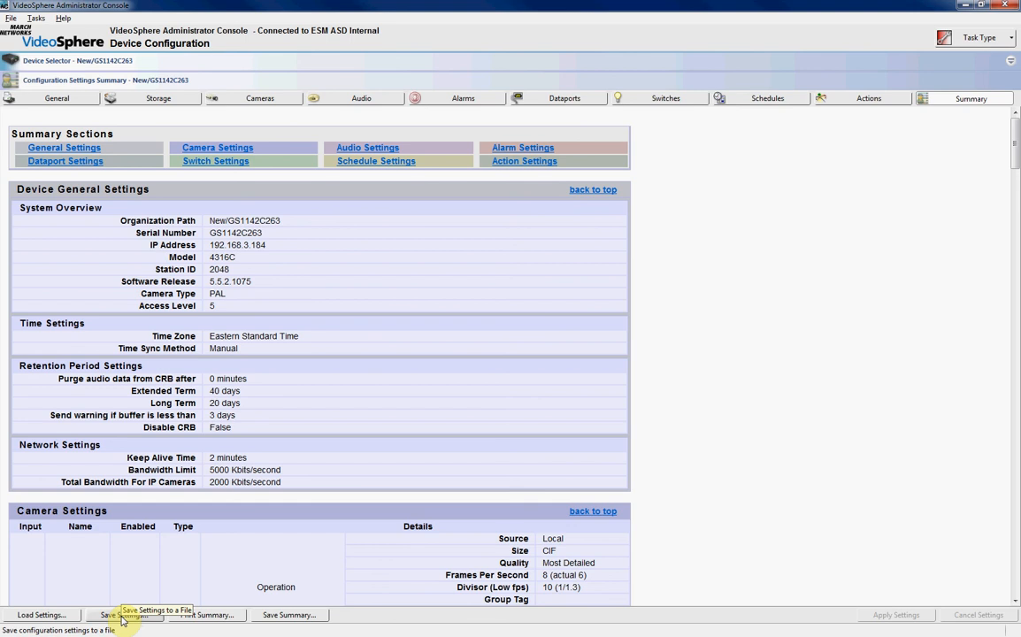
mouse_move(867, 501)
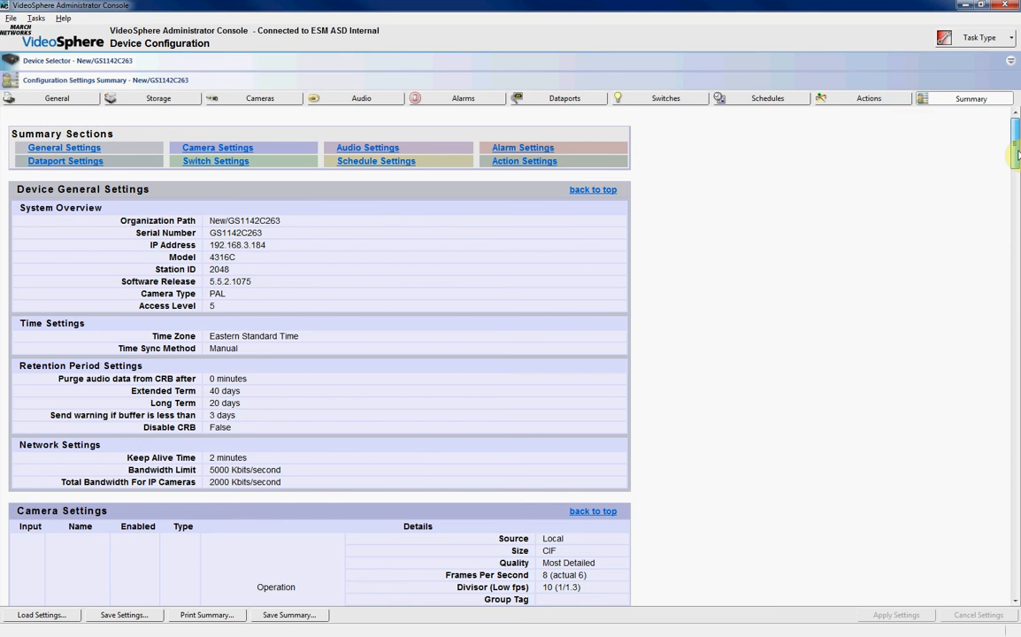
scroll(down, 3)
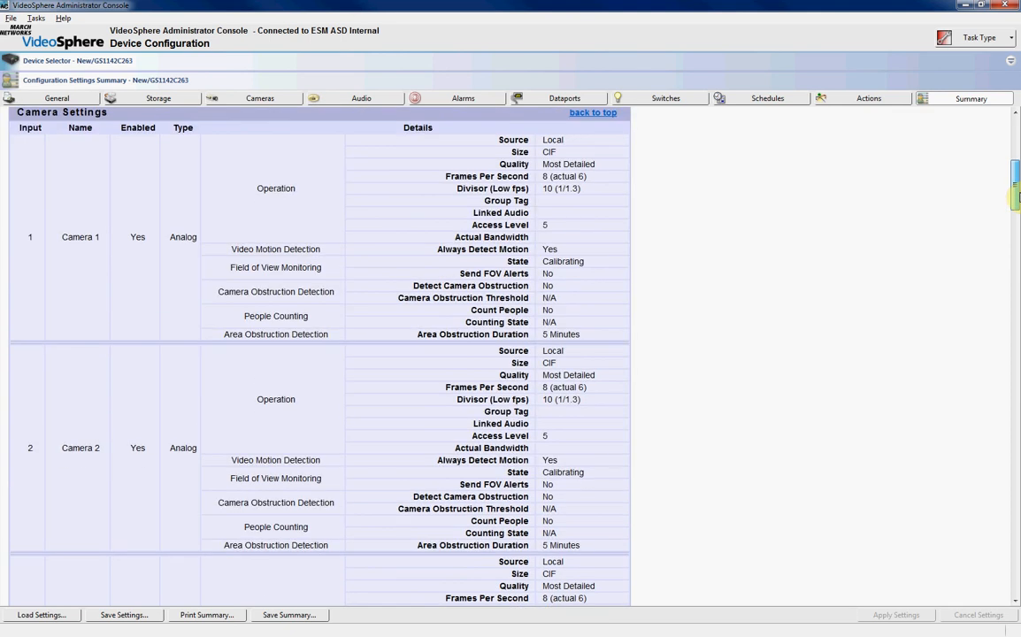
scroll(down, 3)
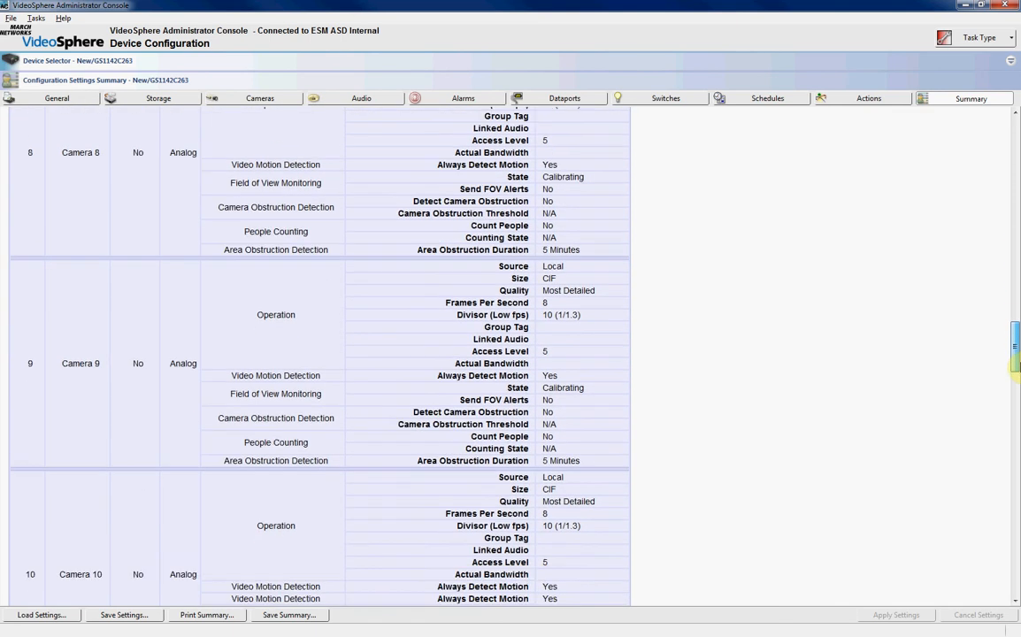
scroll(down, 3)
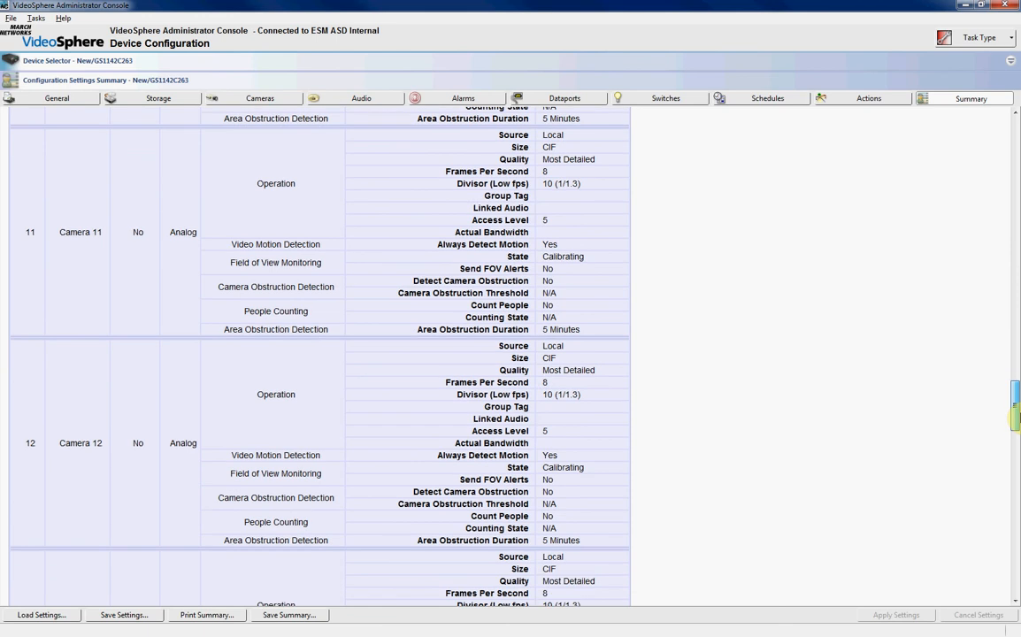
mouse_move(289, 616)
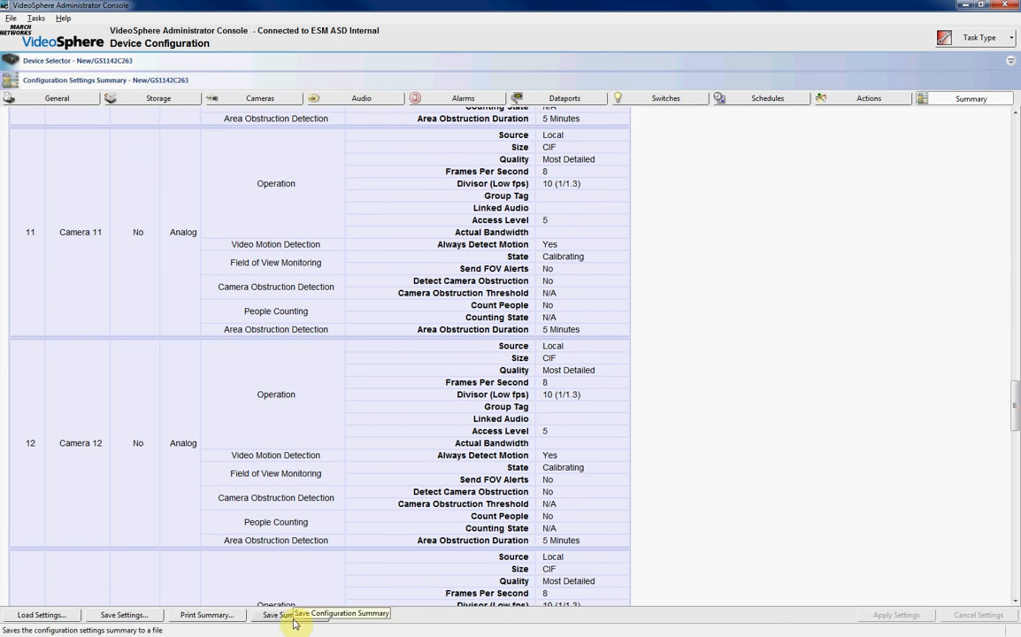
mouse_move(435, 363)
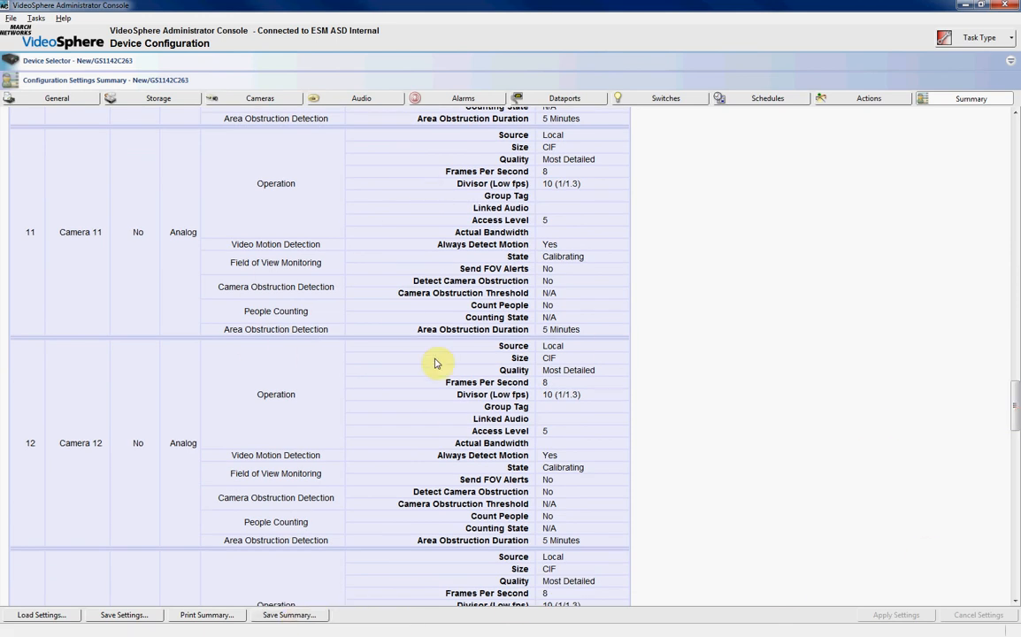
scroll(down, 3)
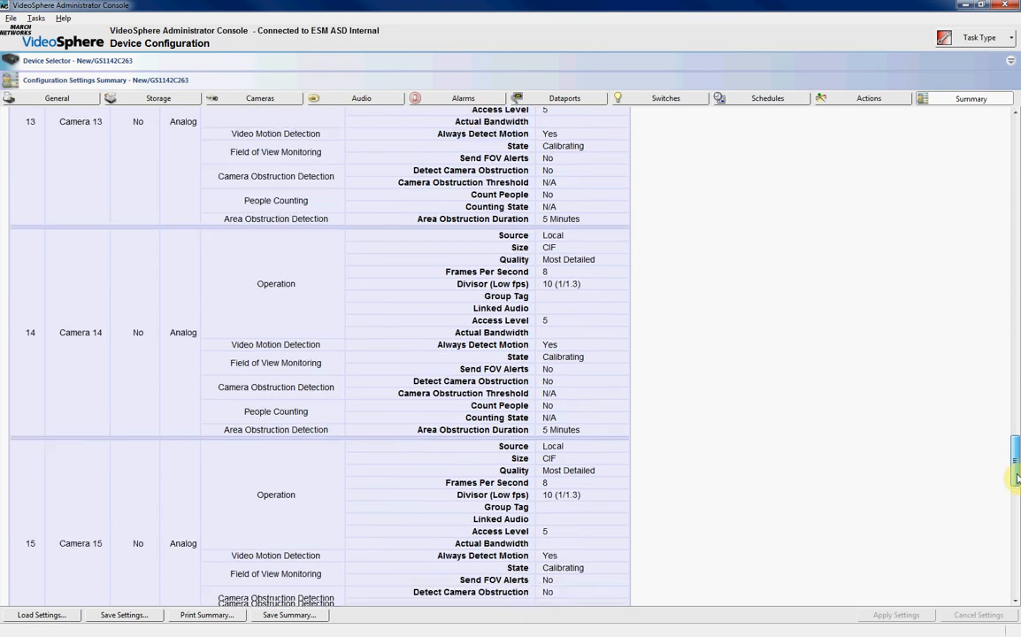
scroll(down, 3)
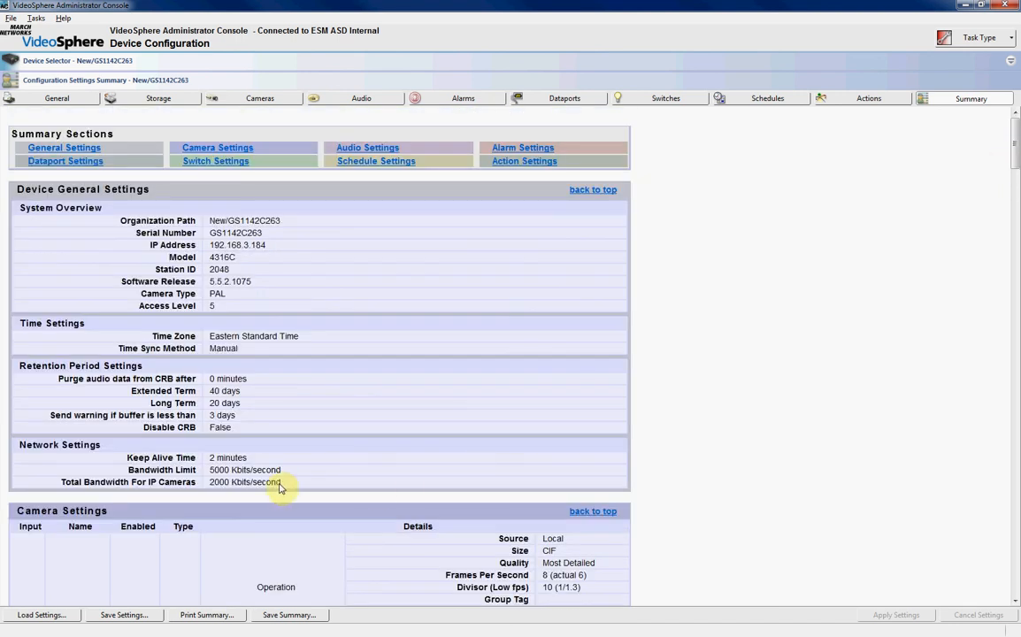
mouse_move(299, 475)
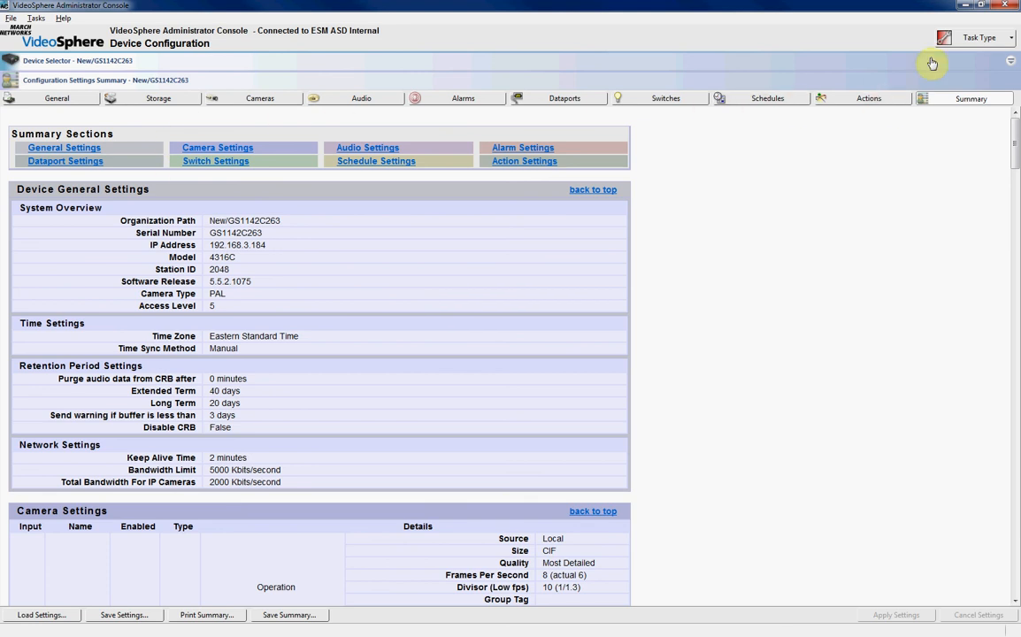
- Play live video from IP Camera 1 on the Cameras tab
click(979, 38)
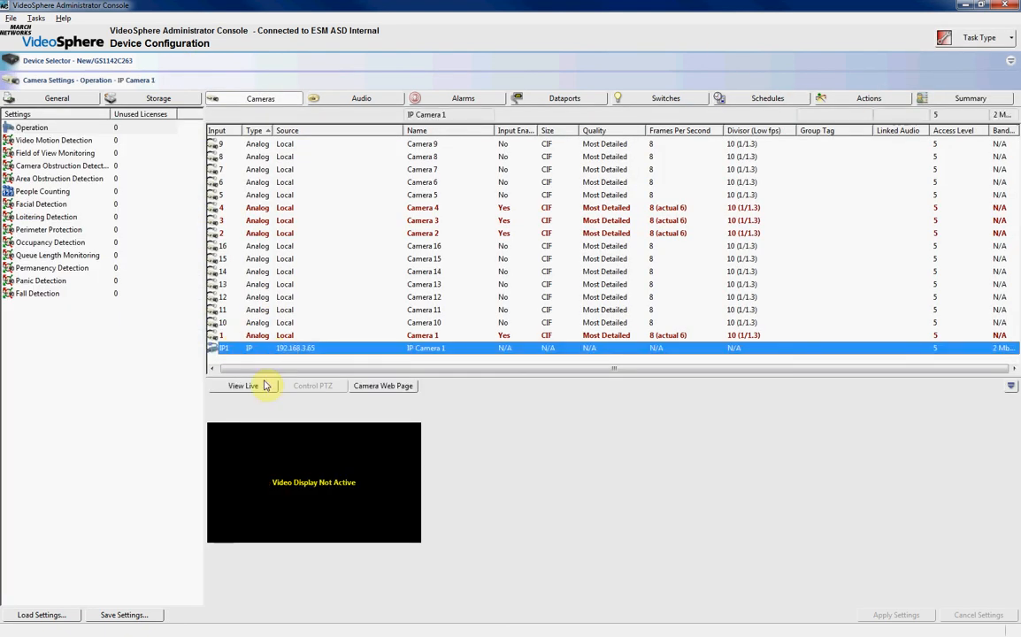
click(244, 386)
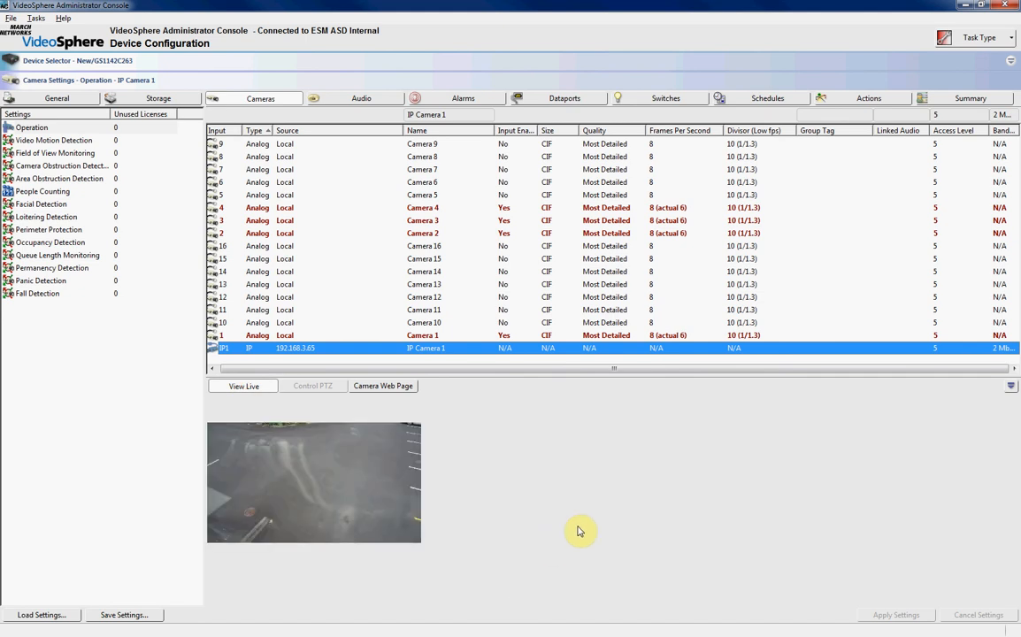
mouse_move(558, 531)
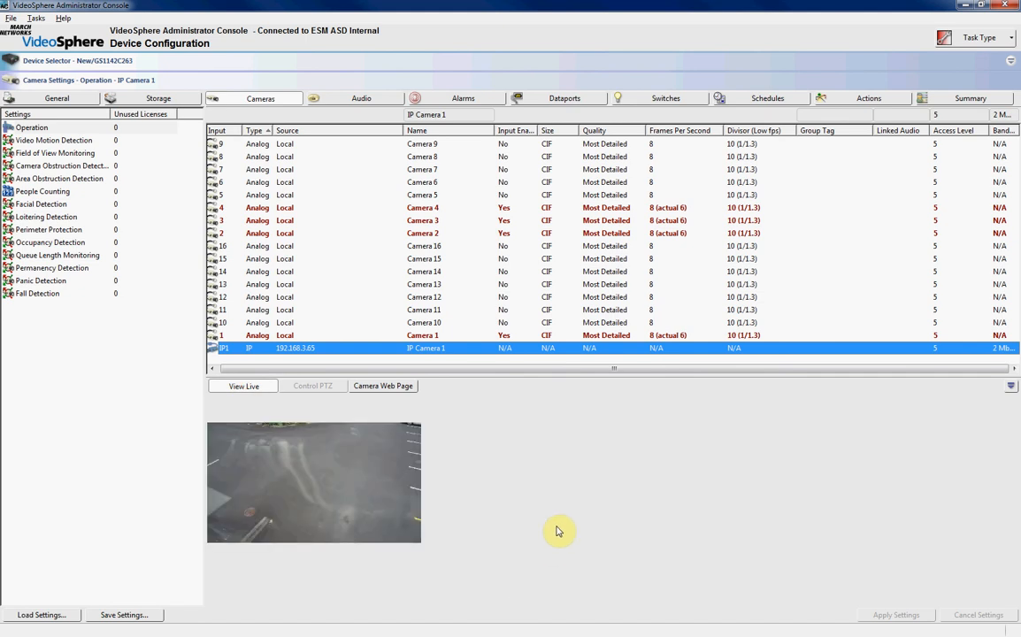